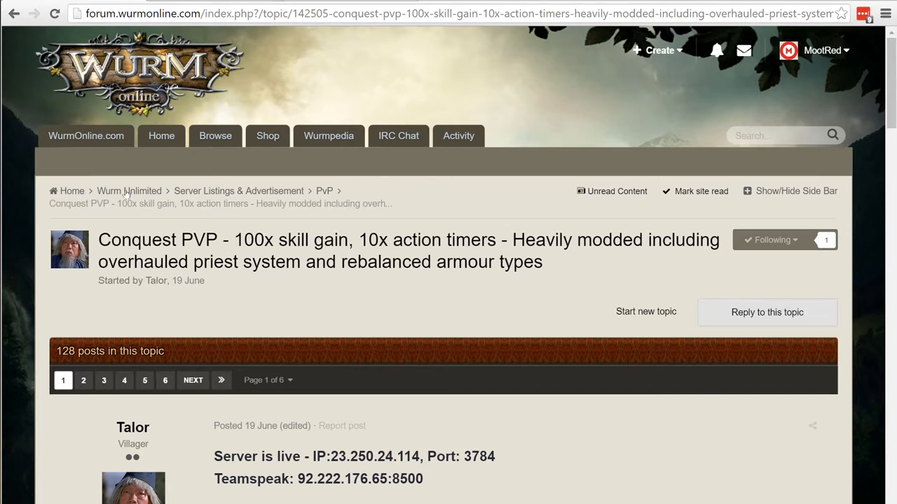
mouse_move(236, 197)
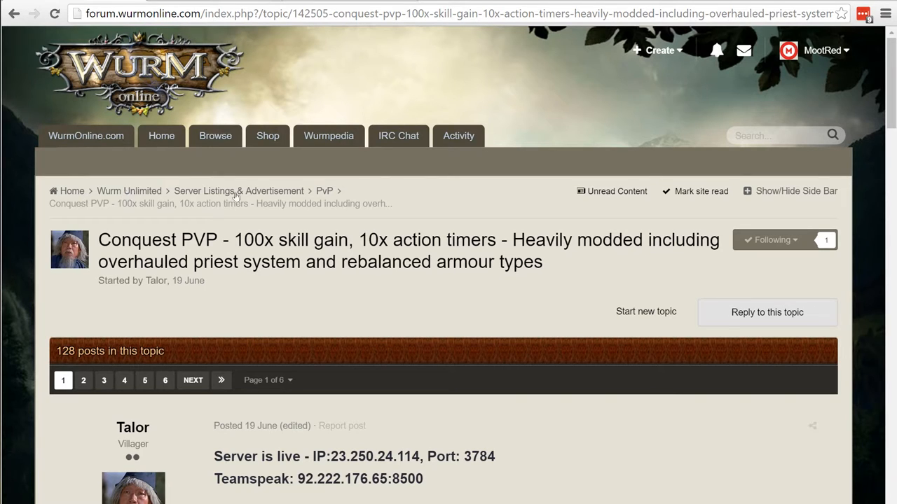
mouse_move(314, 192)
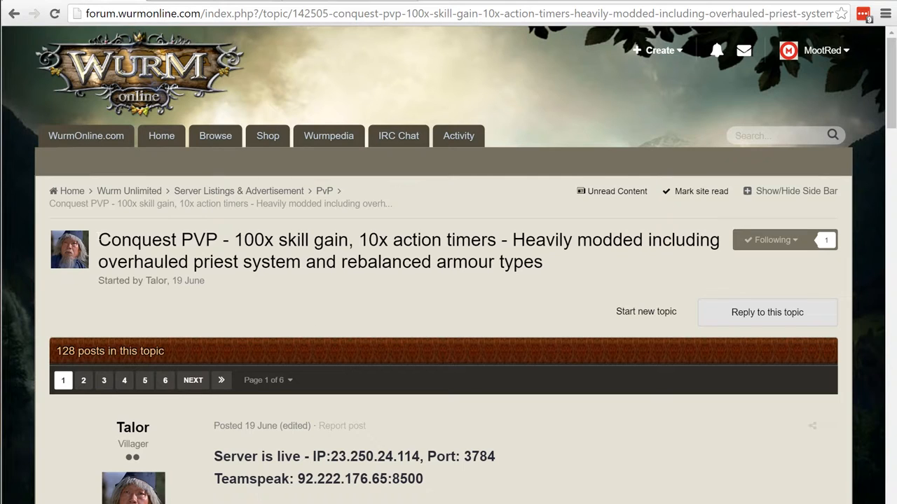
Select and deselect title words, then scroll to the server address and Conquest features
double_click(157, 240)
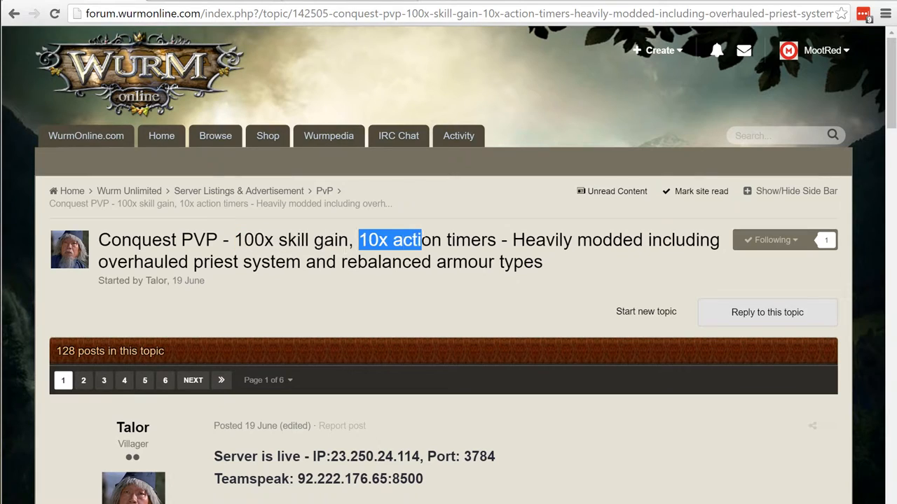
left_click(555, 272)
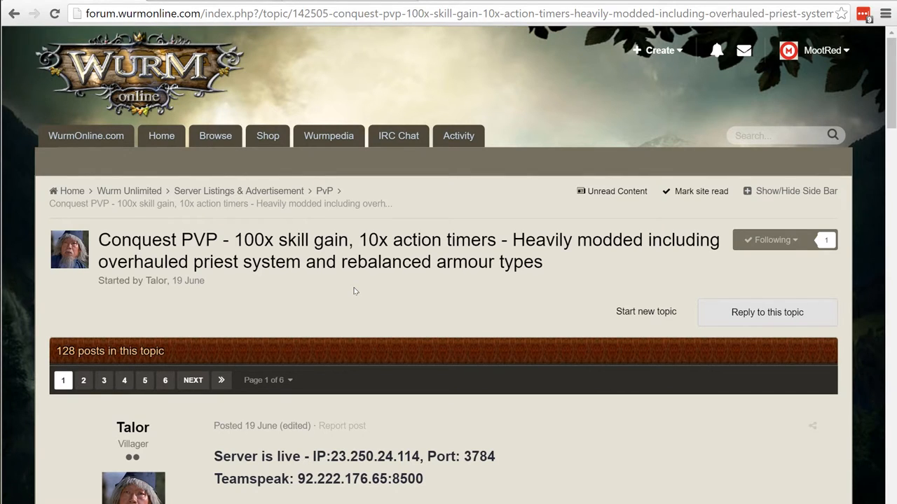
scroll("down", 3)
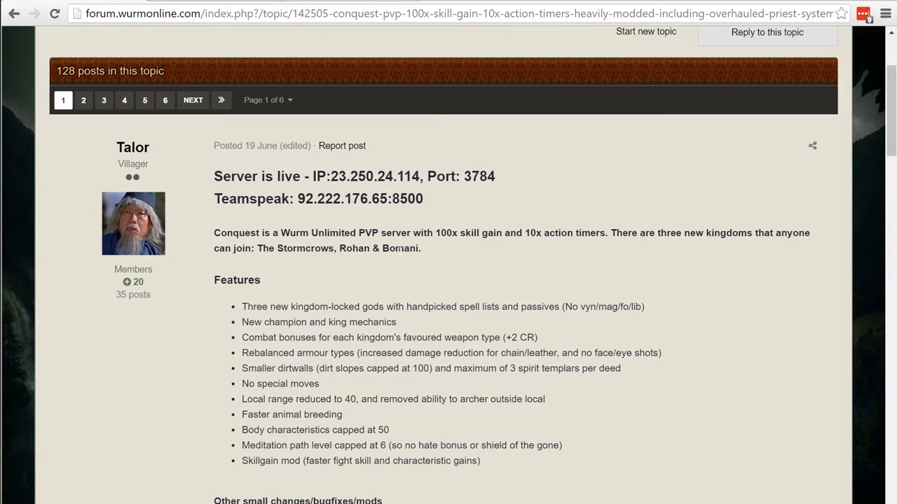
mouse_move(347, 259)
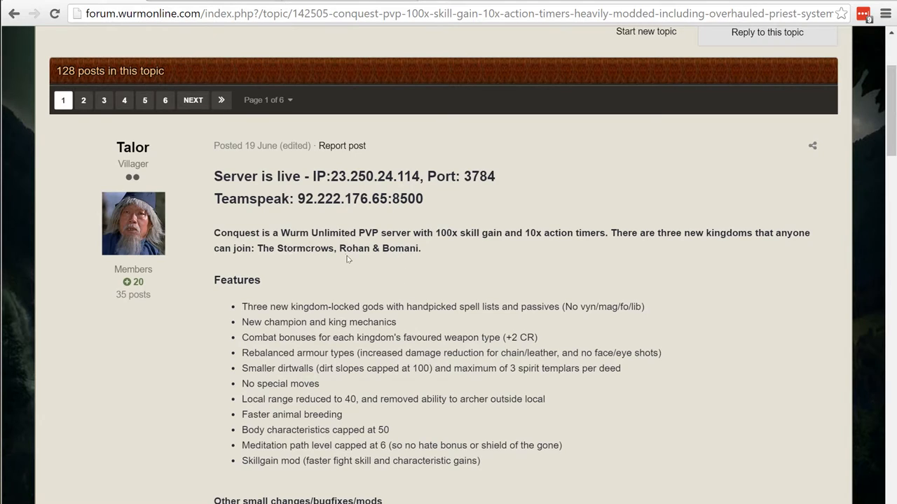
mouse_move(350, 259)
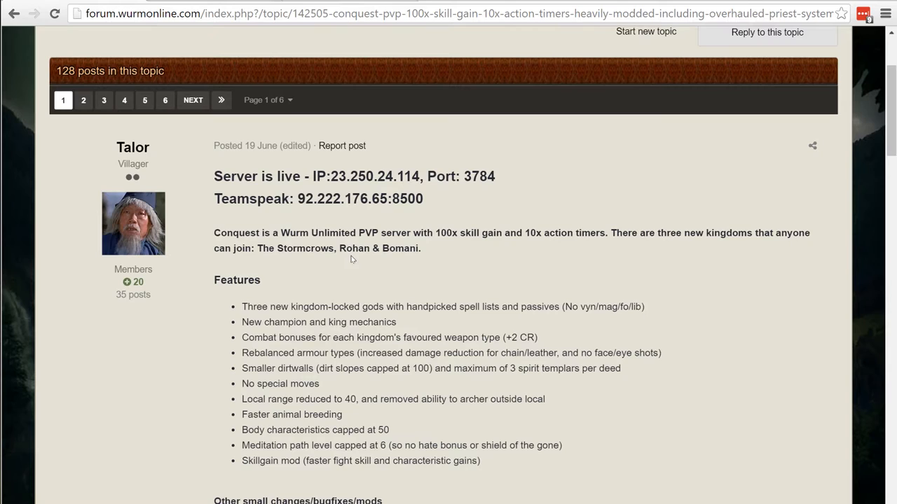
mouse_move(355, 259)
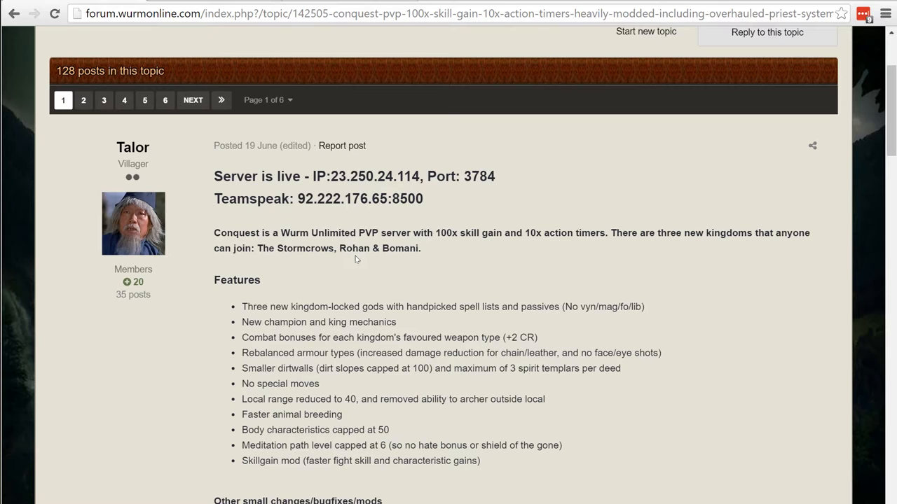
mouse_move(266, 151)
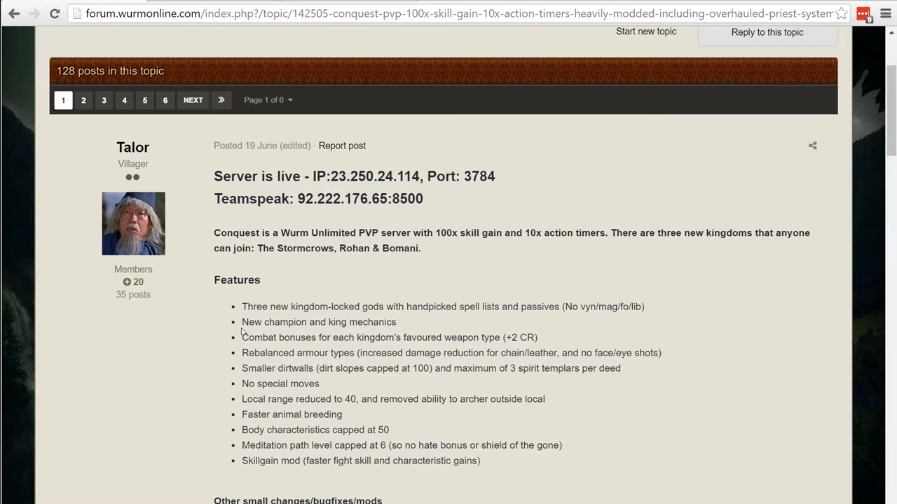
mouse_move(411, 321)
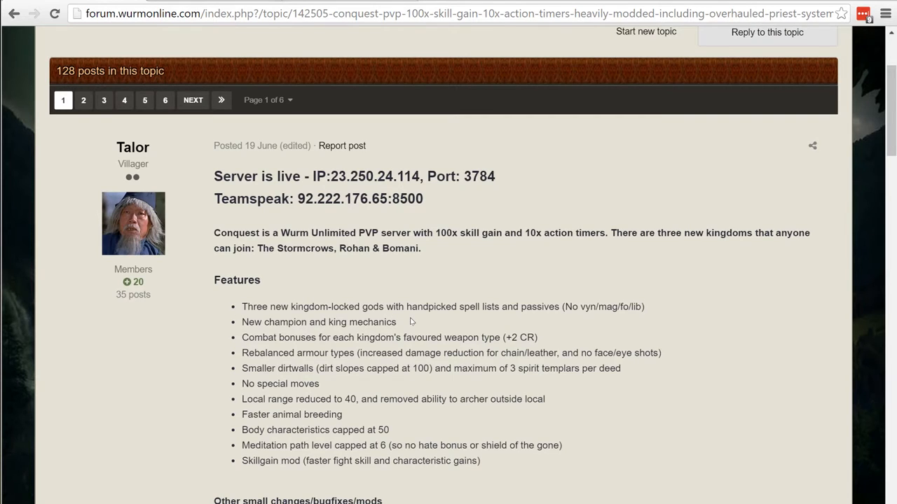
mouse_move(411, 323)
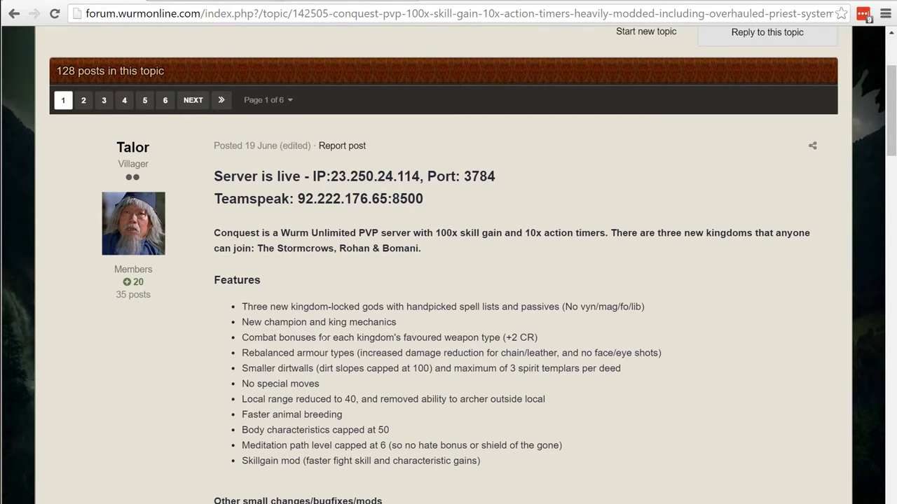
mouse_move(312, 268)
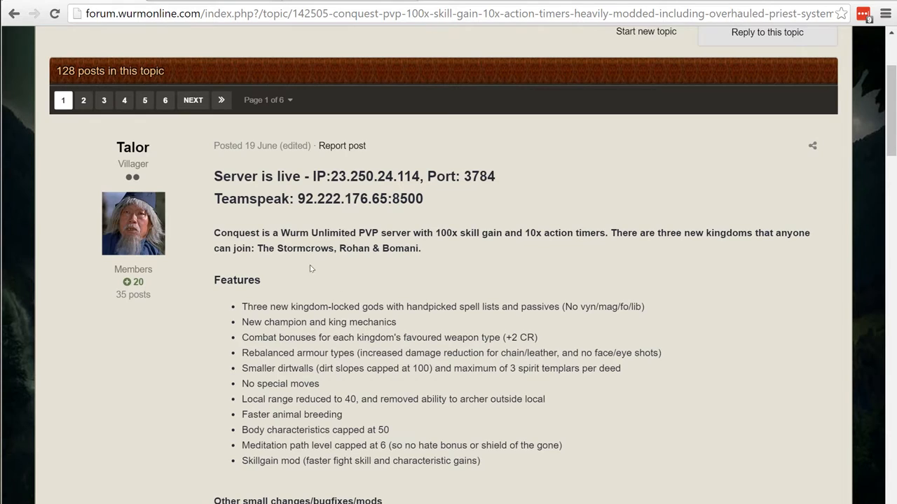
mouse_move(524, 329)
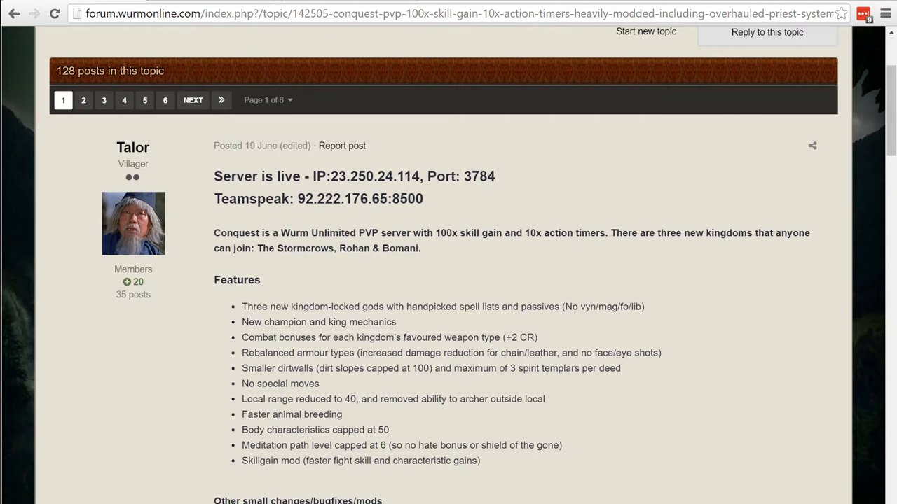
mouse_move(438, 330)
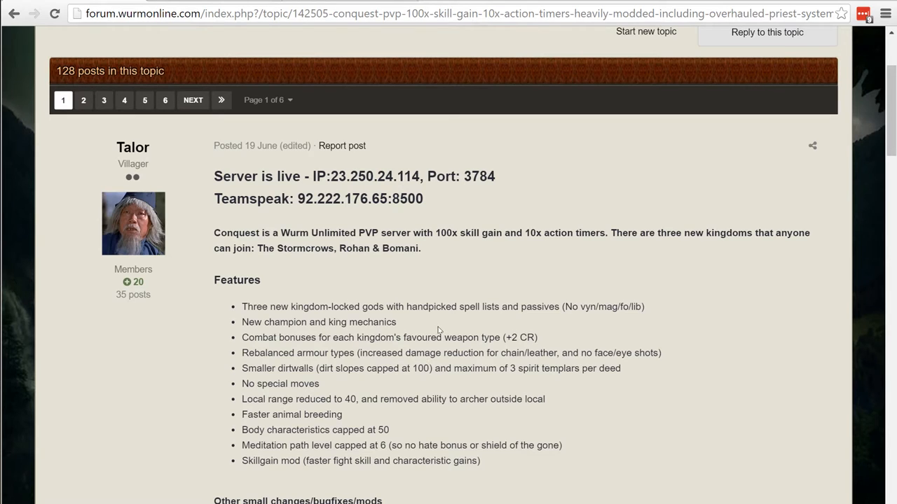
mouse_move(662, 326)
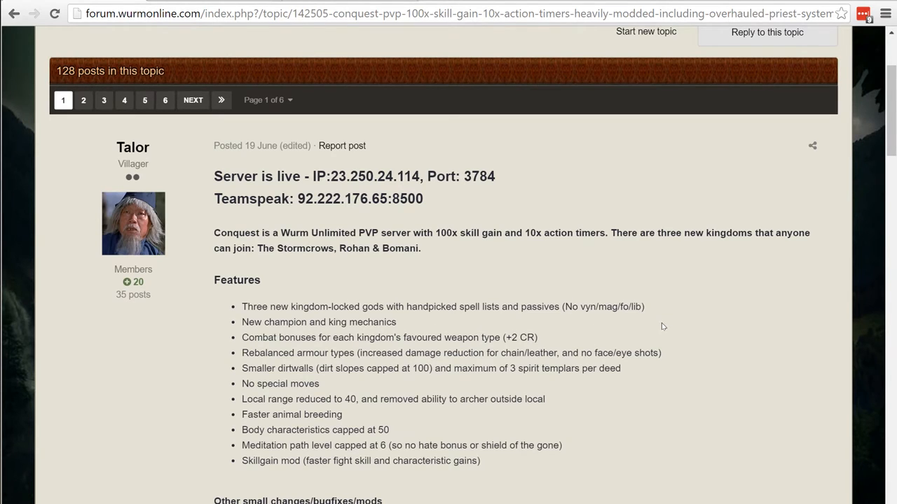
mouse_move(547, 332)
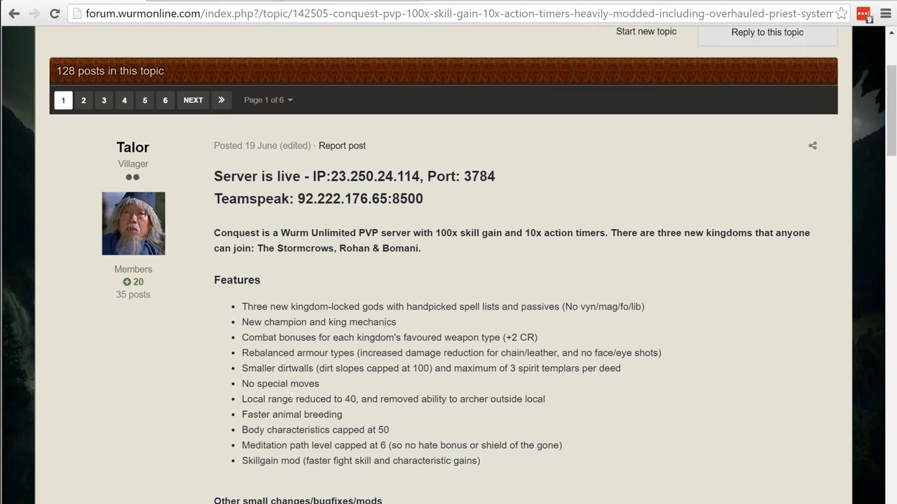
left_click_drag(247, 384, 289, 383)
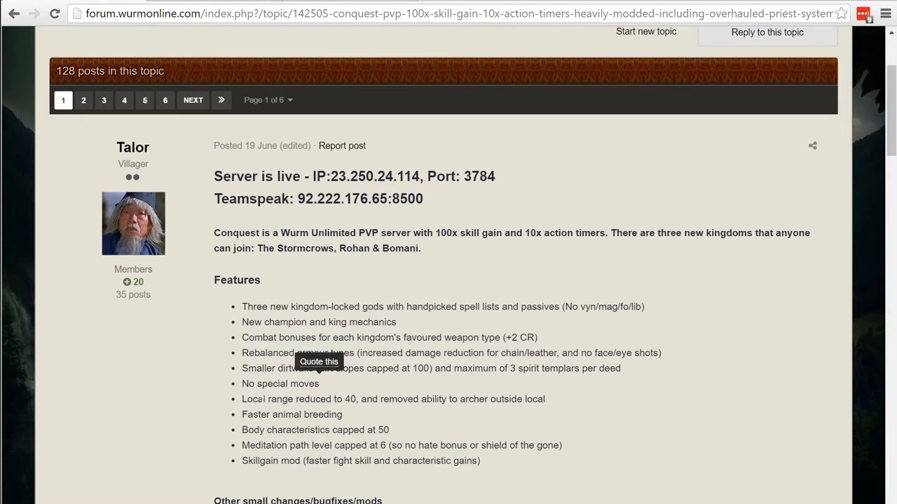
mouse_move(246, 392)
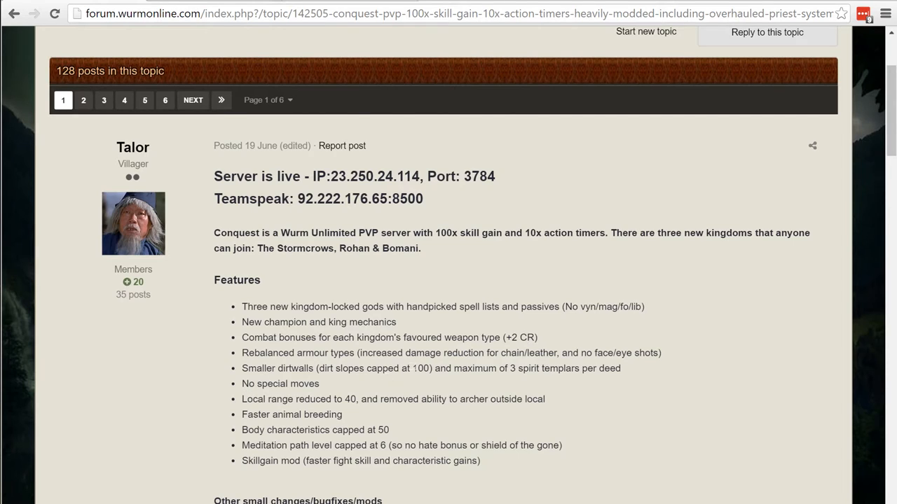
mouse_move(442, 365)
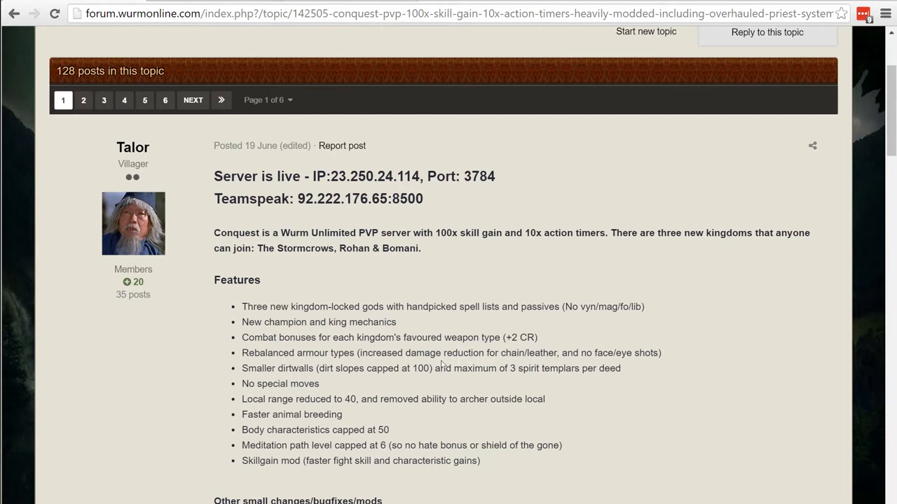
mouse_move(422, 381)
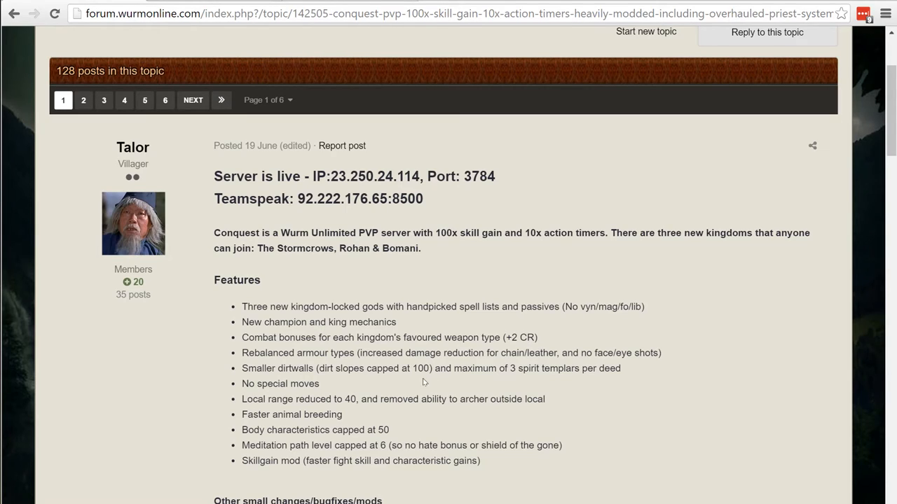
mouse_move(418, 393)
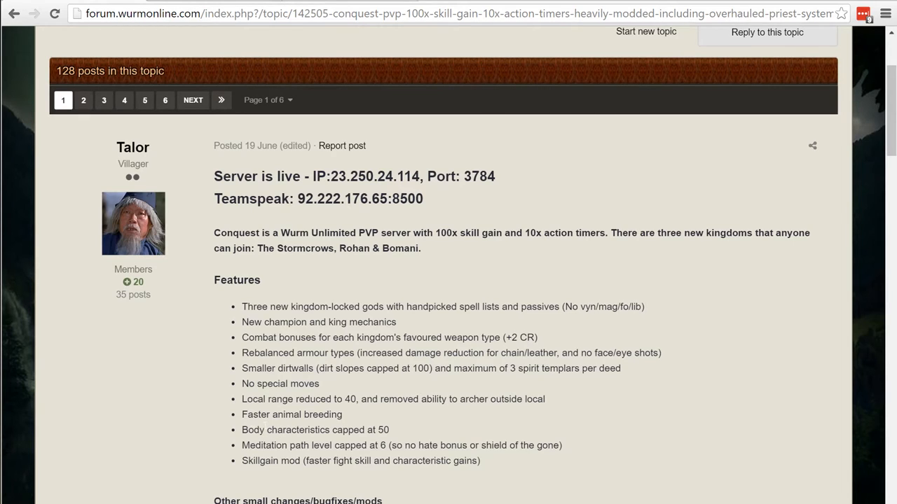
mouse_move(521, 433)
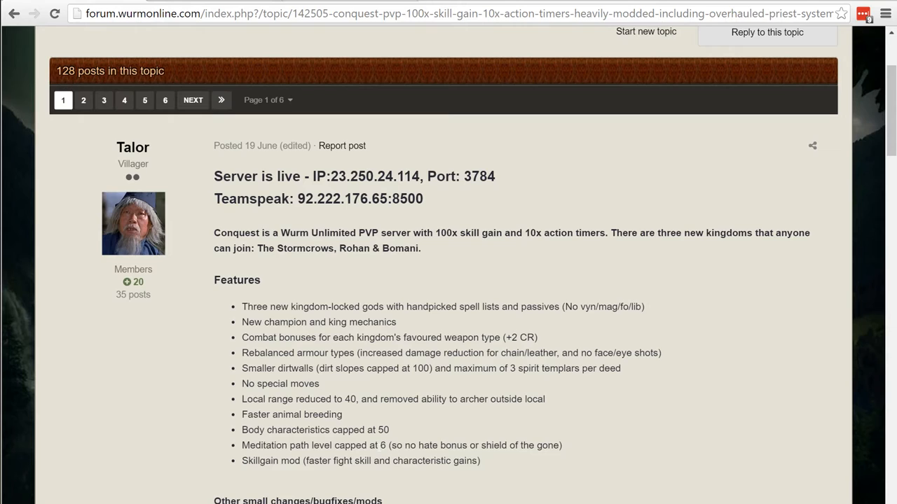
mouse_move(382, 441)
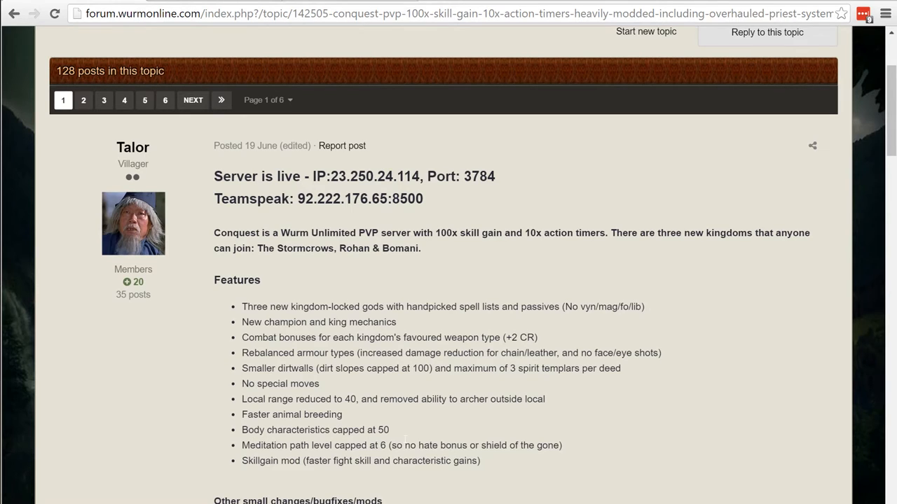
mouse_move(578, 461)
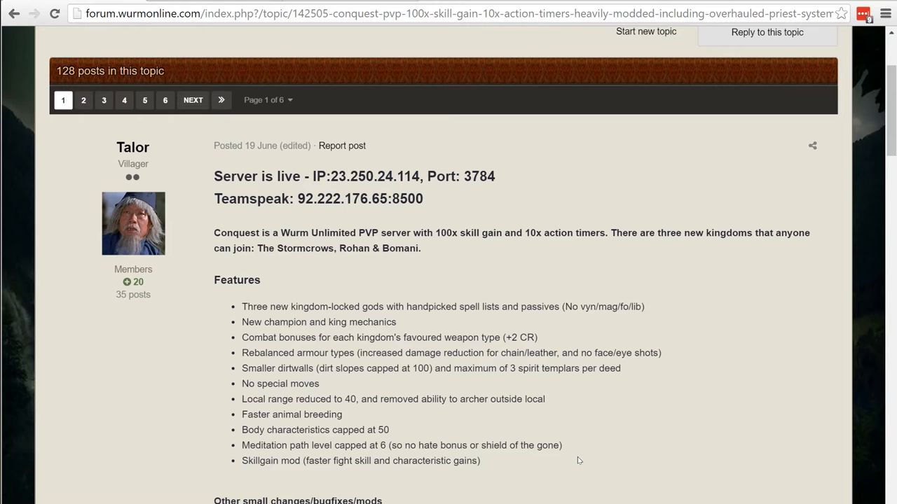
mouse_move(507, 456)
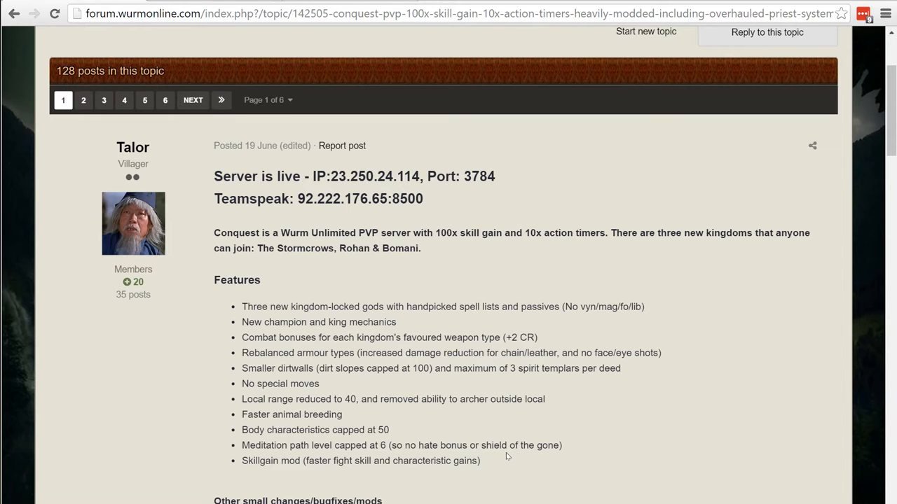
Scroll the opening post past the Features list to 'Other small changes/bugfixes/mods'
scroll("down", 3)
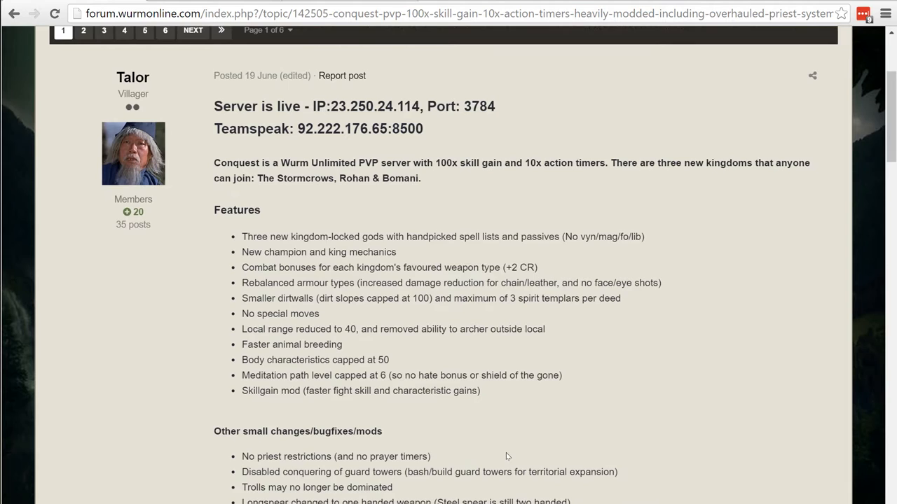
scroll("down", 3)
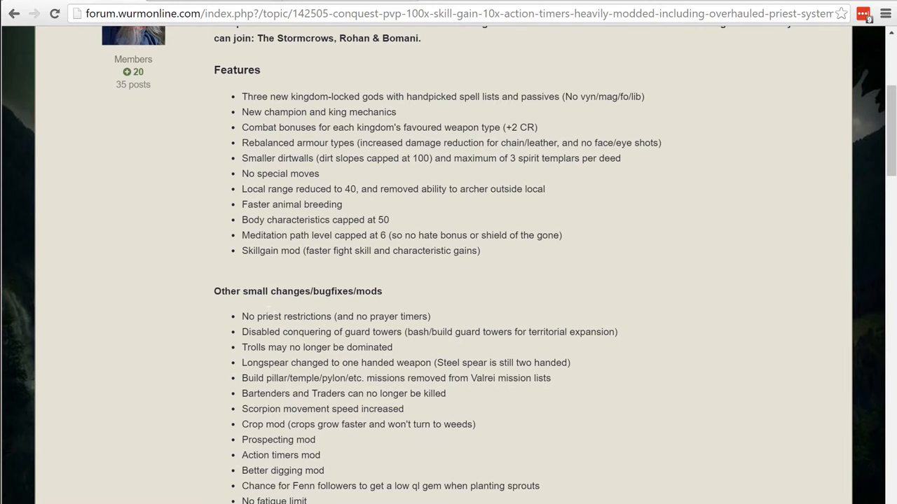
mouse_move(483, 324)
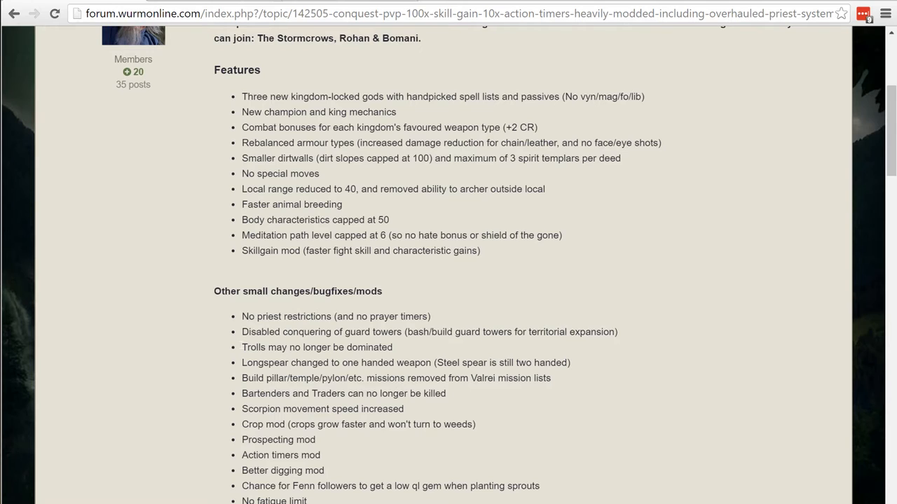
mouse_move(383, 357)
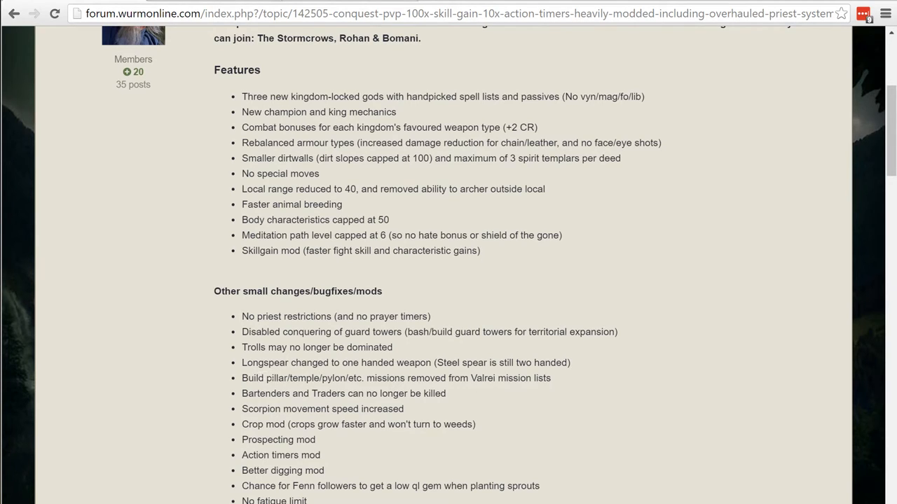
mouse_move(482, 419)
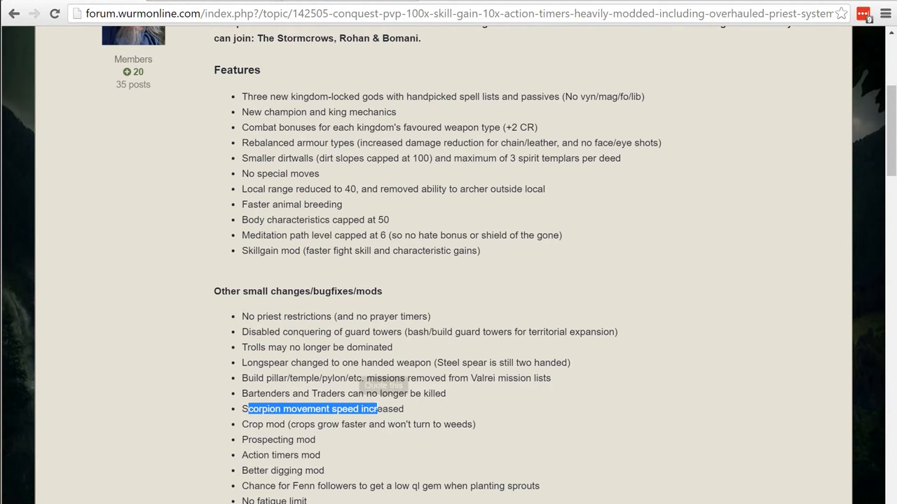
scroll("down", 3)
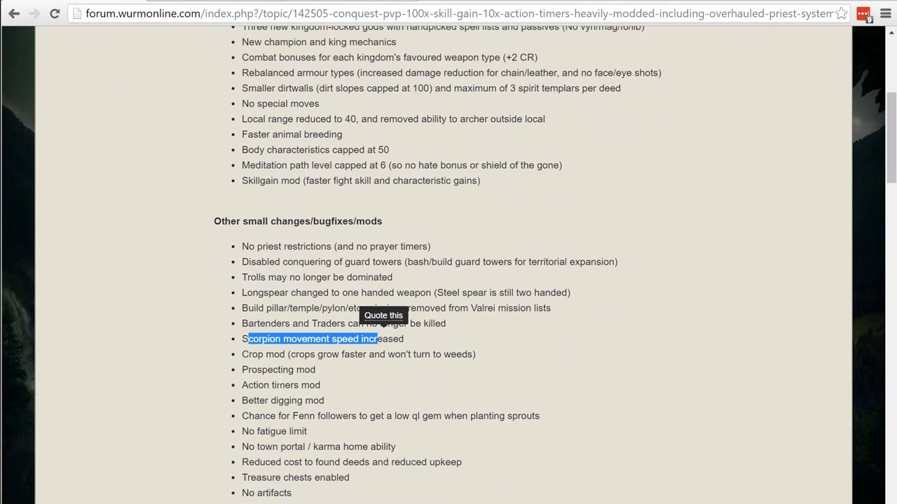
mouse_move(354, 398)
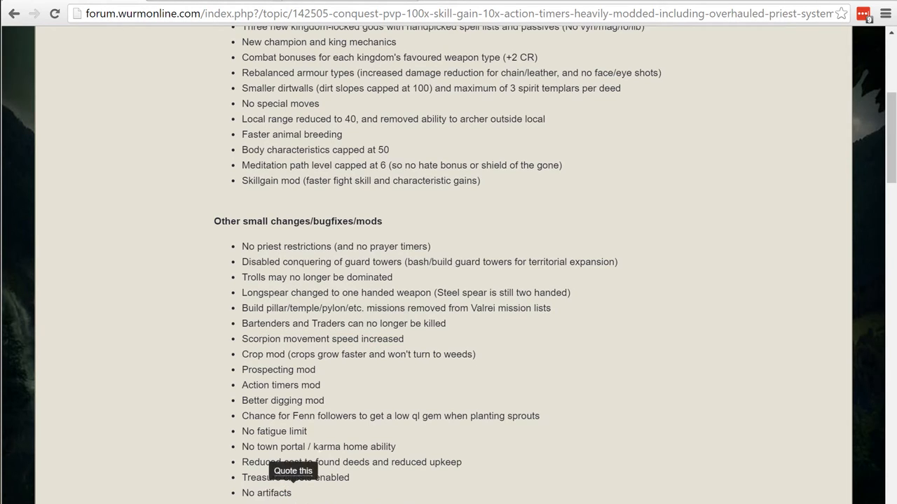
mouse_move(407, 406)
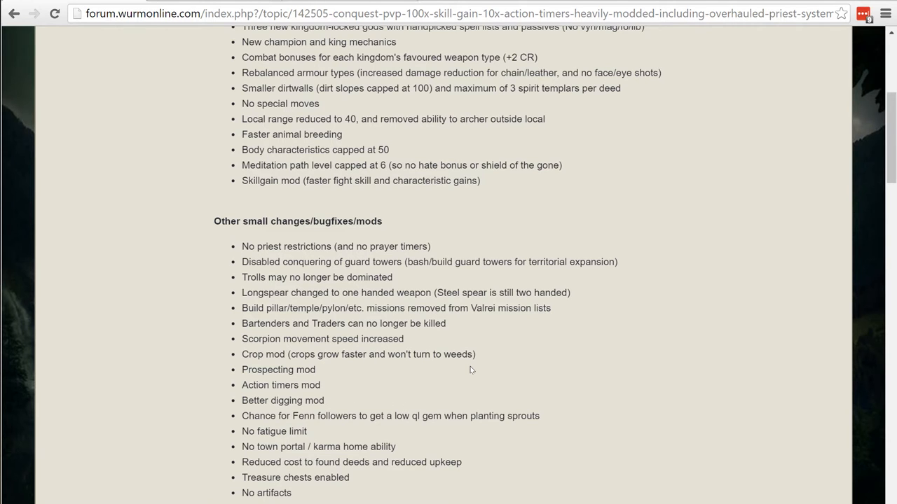
mouse_move(396, 382)
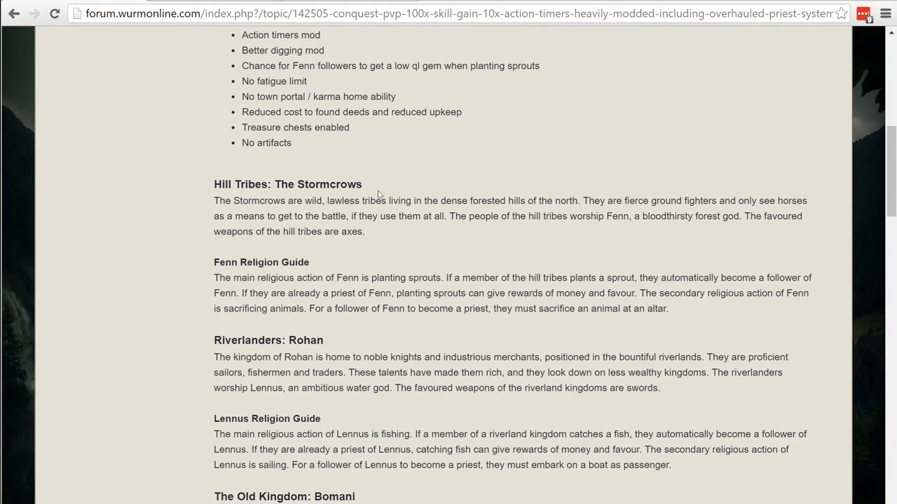
Scroll to The Old Kingdom: Bomani, Sabek Religion Guide and Champions sections
scroll("down", 3)
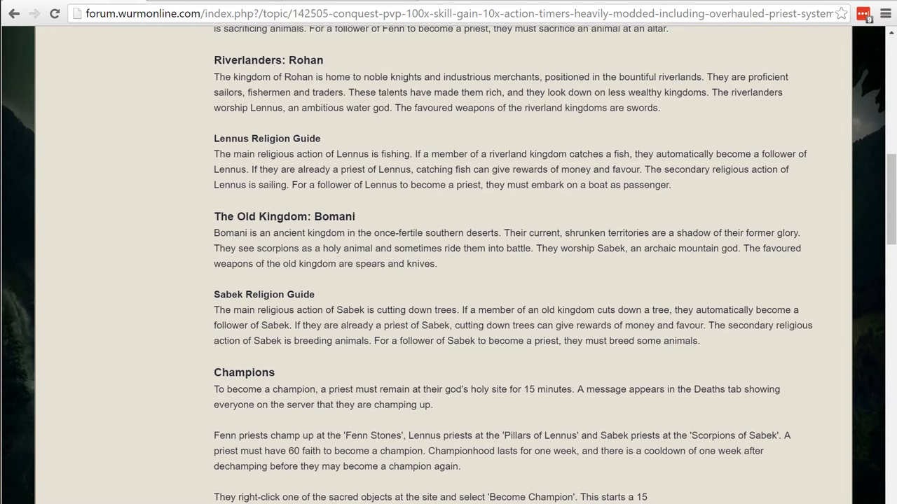
mouse_move(416, 400)
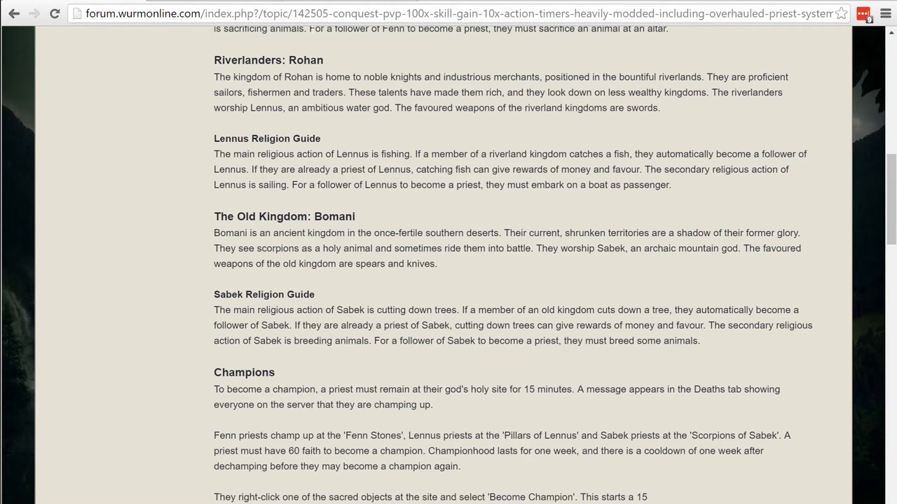
mouse_move(593, 385)
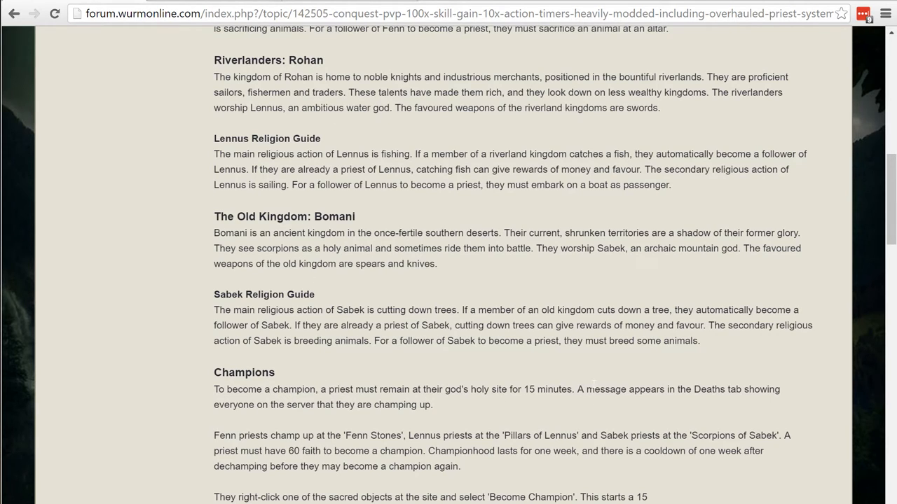
mouse_move(392, 385)
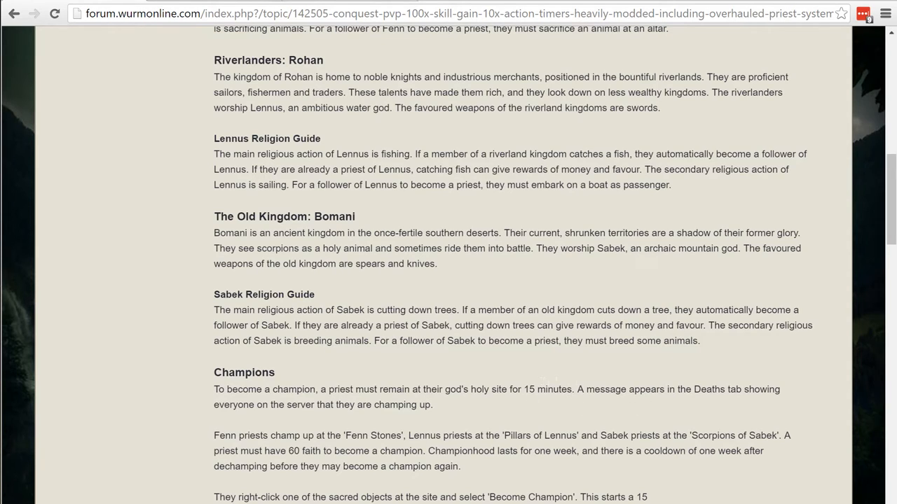
mouse_move(600, 402)
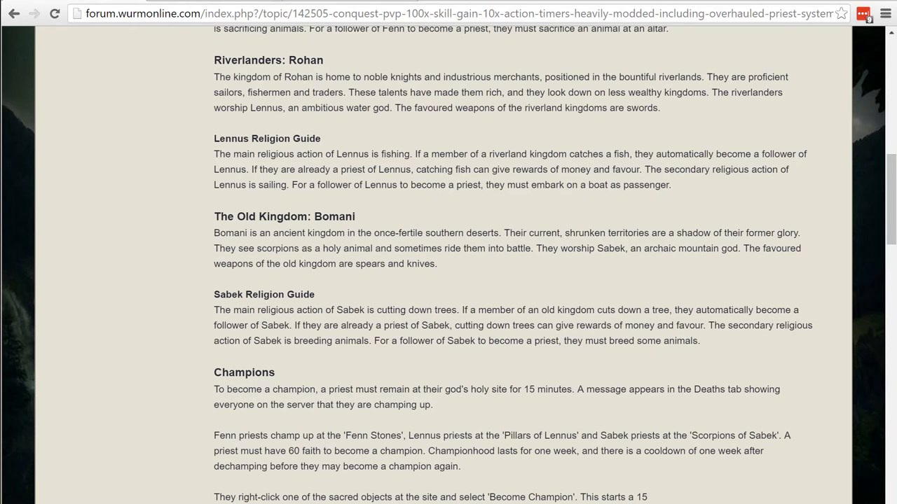
mouse_move(531, 480)
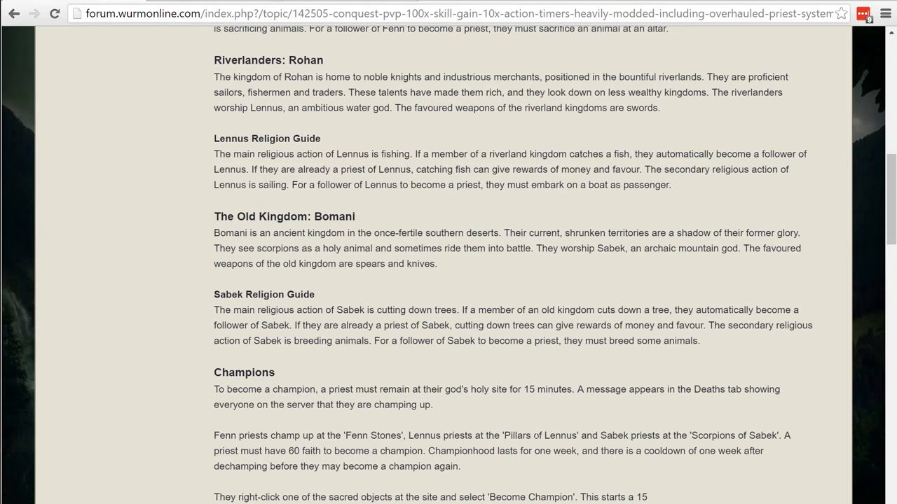
mouse_move(480, 292)
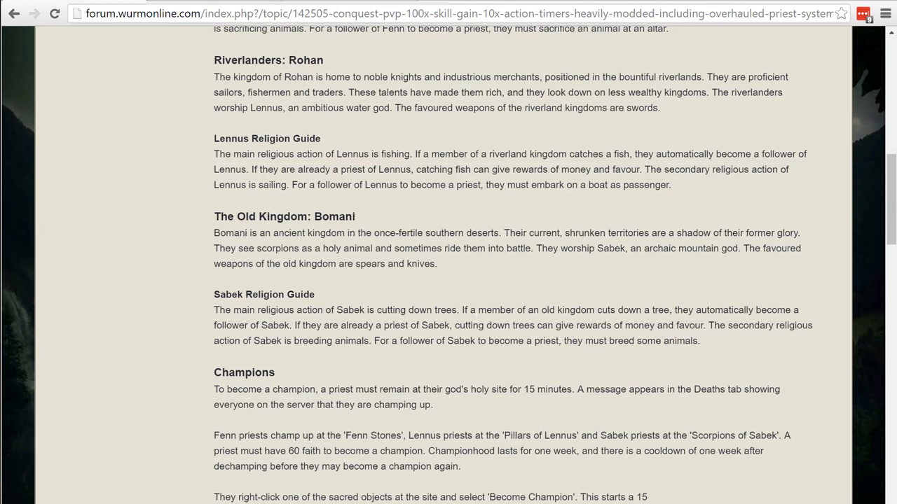
Scroll down to Talor's 'Changes today' reply with the armour glance rate chart
scroll("down", 3)
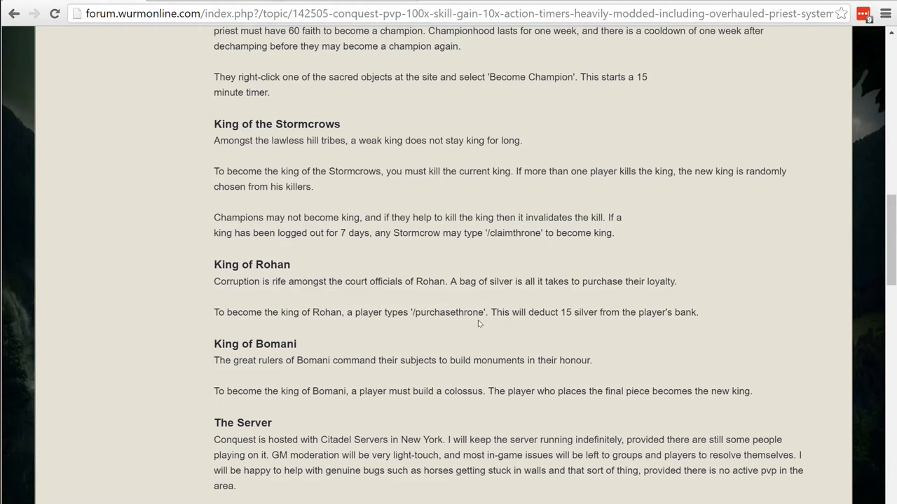
scroll("up", 3)
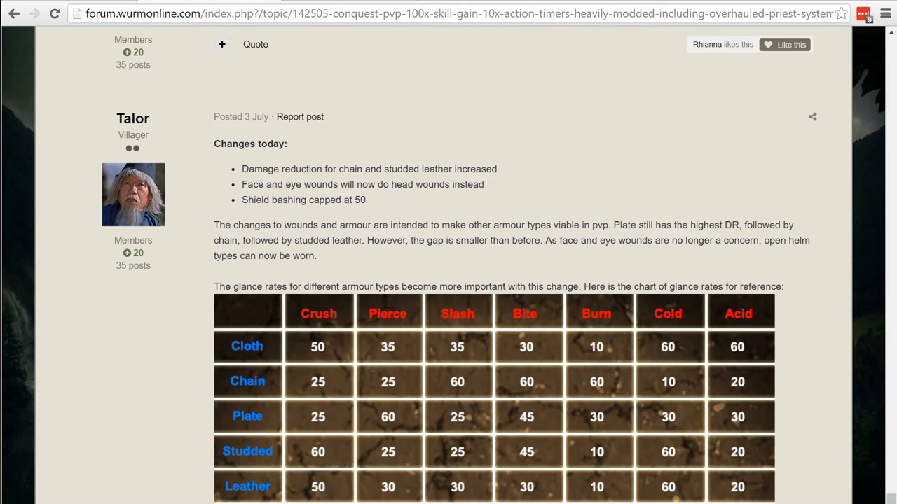
scroll("down", 3)
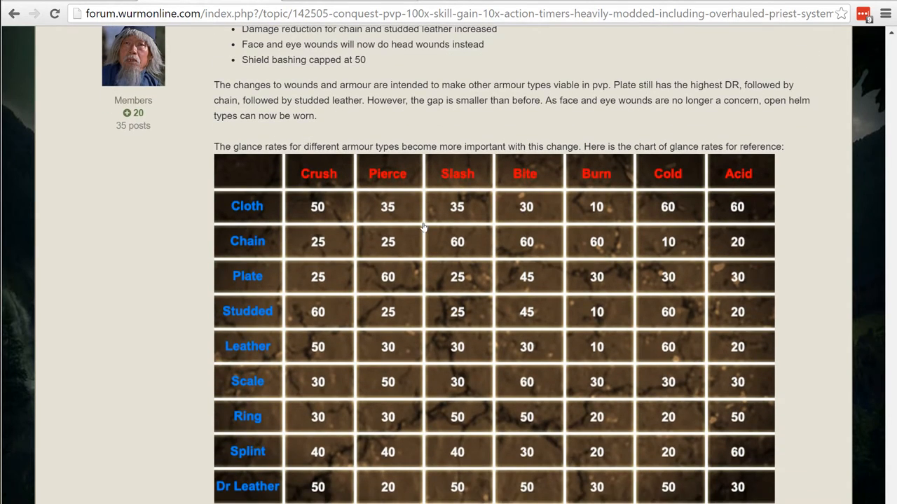
scroll("down", 3)
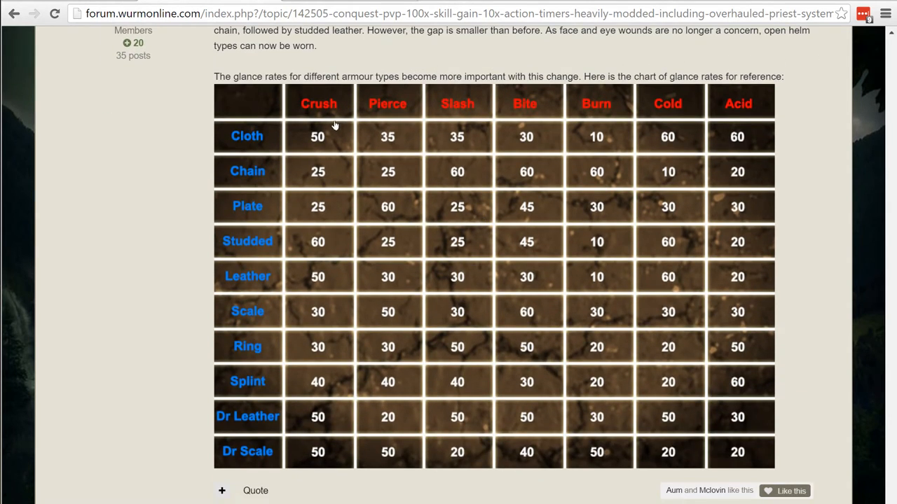
mouse_move(411, 173)
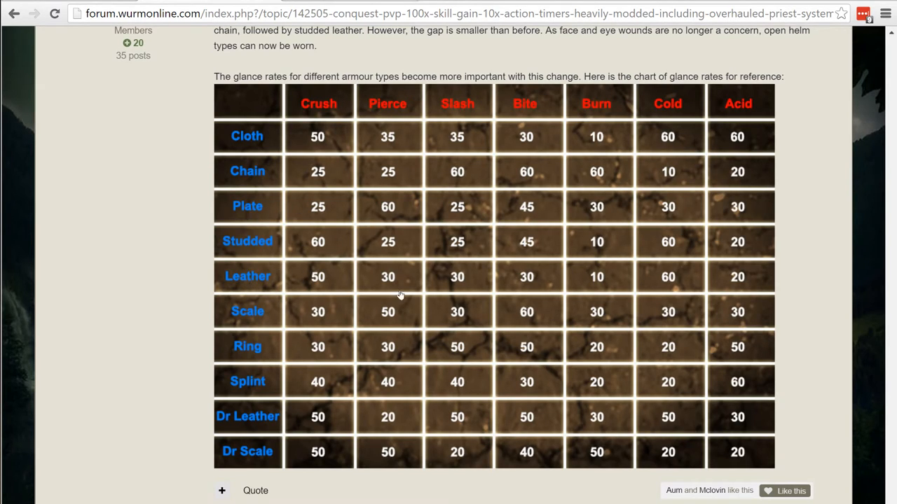
mouse_move(256, 281)
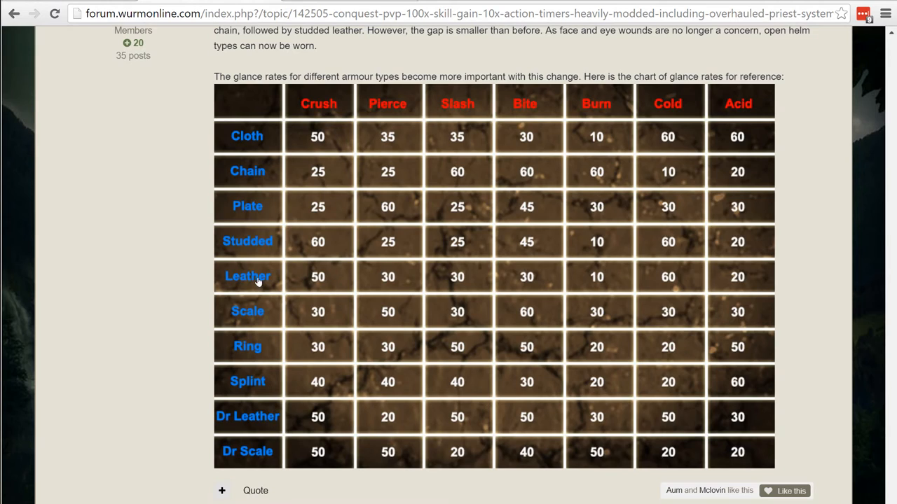
mouse_move(318, 281)
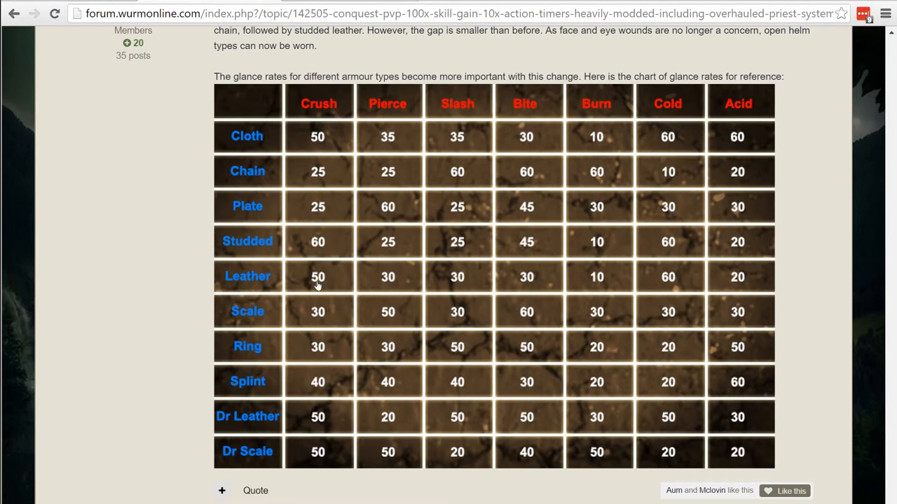
mouse_move(302, 280)
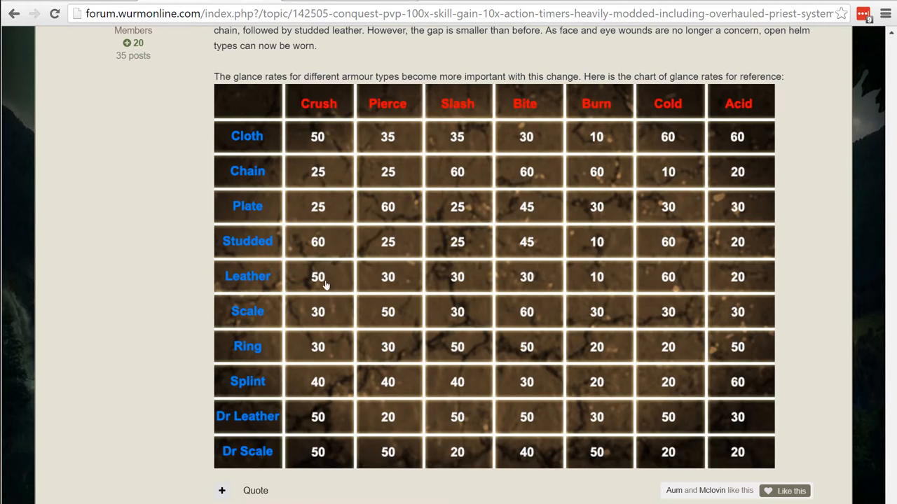
mouse_move(306, 284)
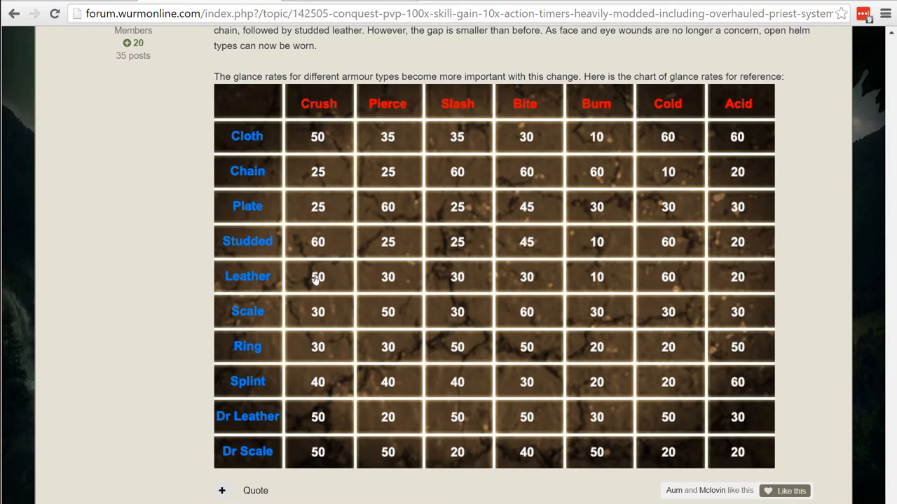
mouse_move(281, 278)
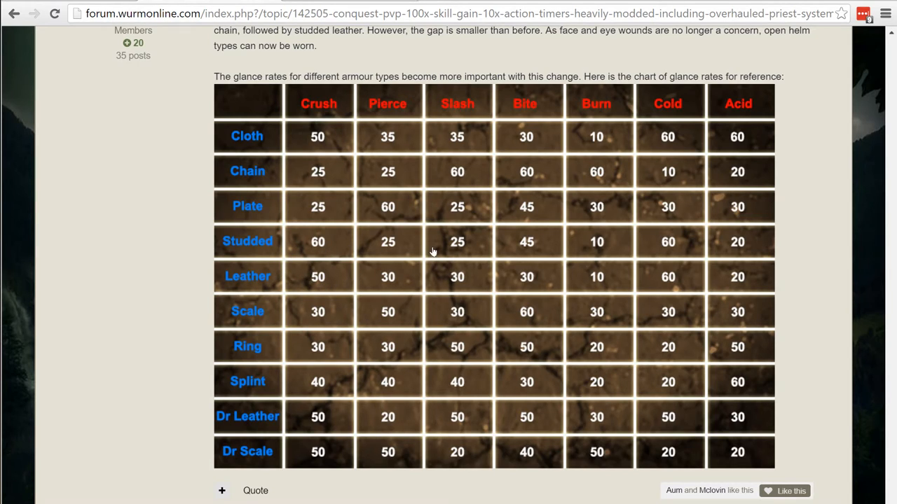
mouse_move(311, 203)
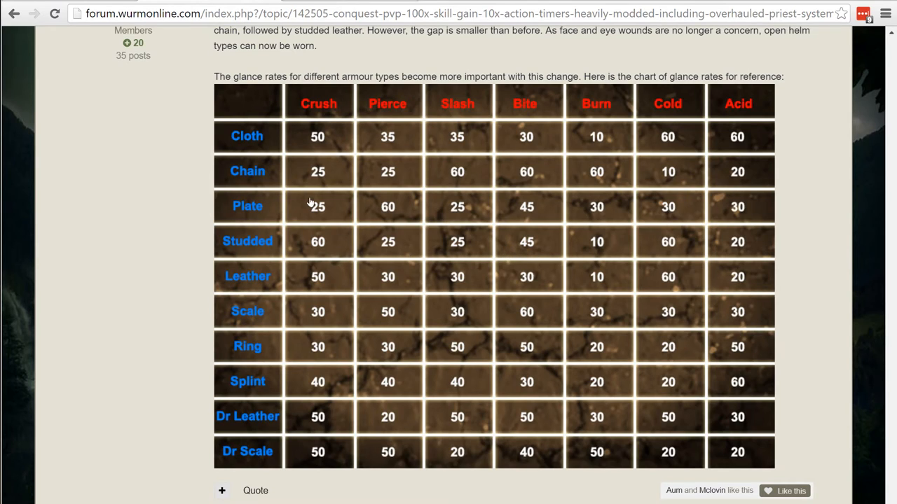
mouse_move(393, 212)
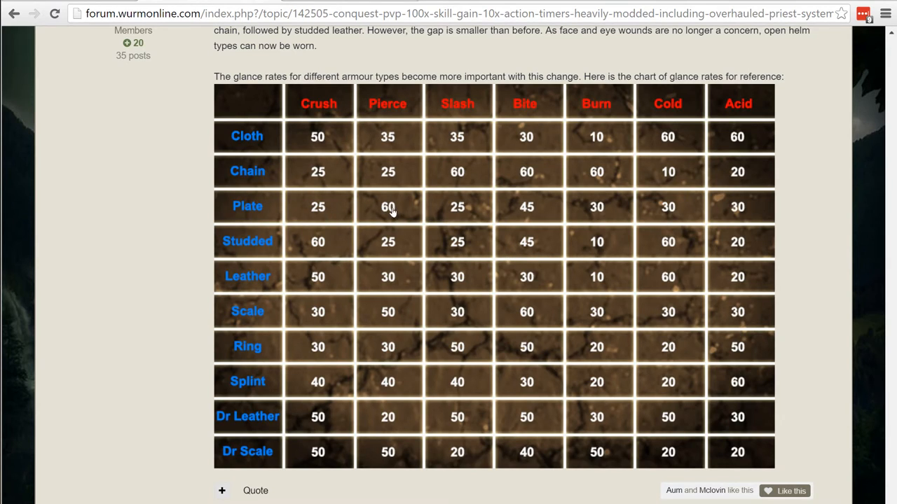
mouse_move(247, 206)
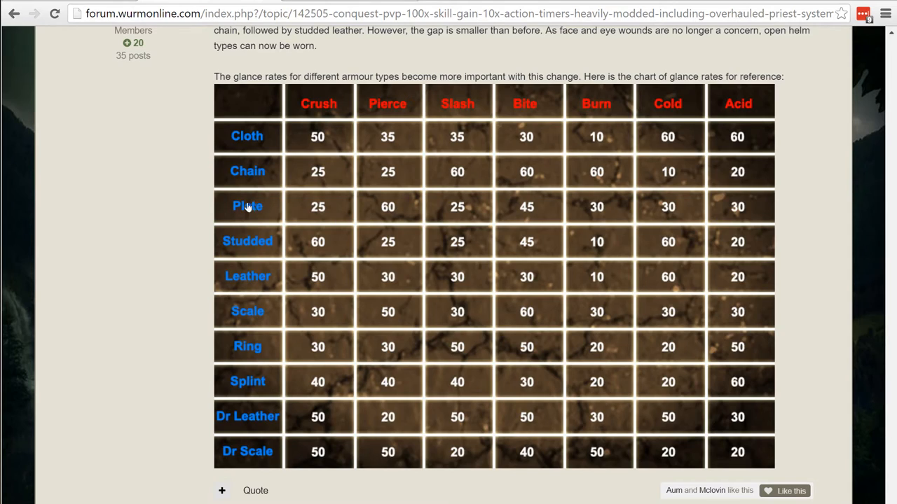
mouse_move(389, 210)
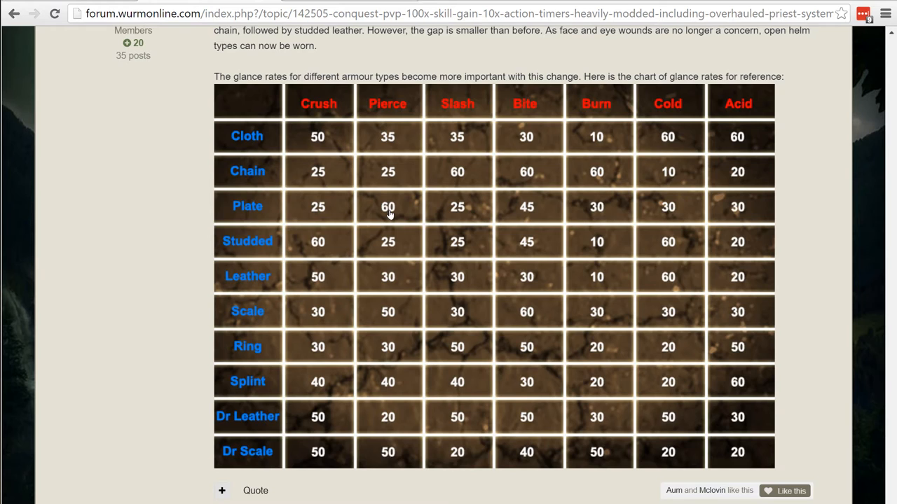
scroll("down", 3)
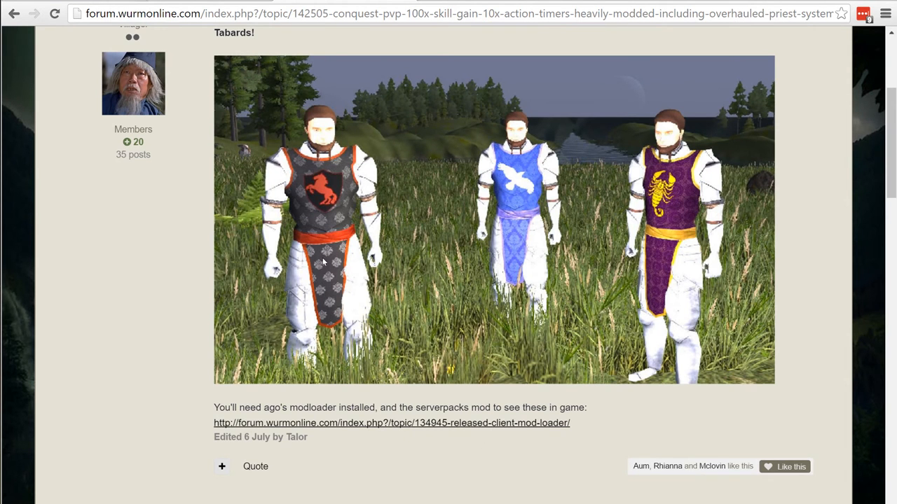
mouse_move(606, 216)
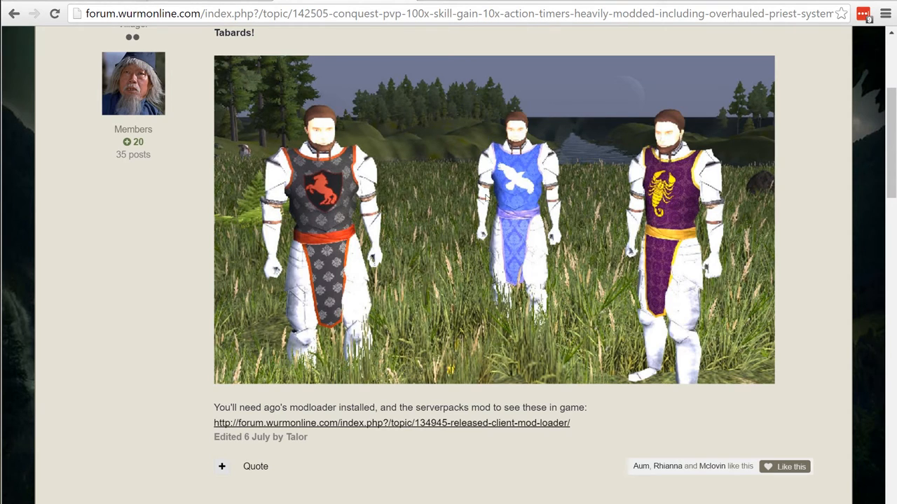
mouse_move(616, 200)
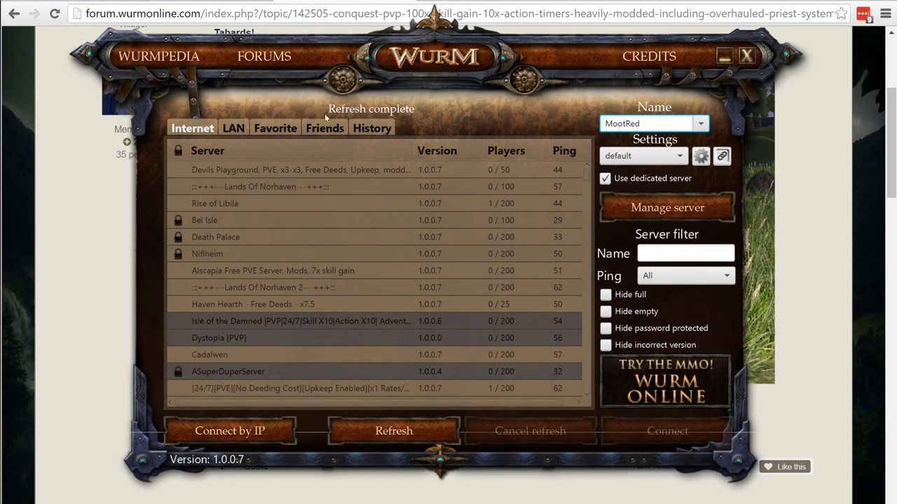
Filter the server list by 'conq' and connect to the Conquest server
left_click(685, 253)
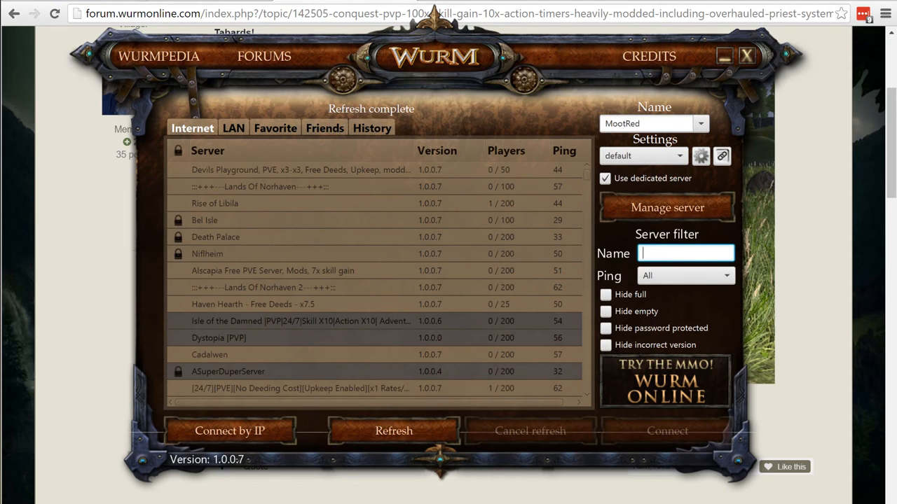
type("conq")
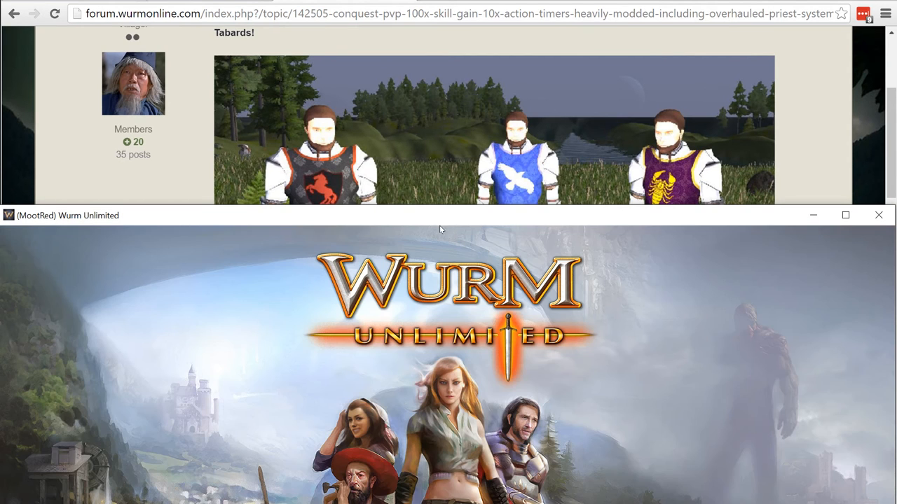
left_click(846, 215)
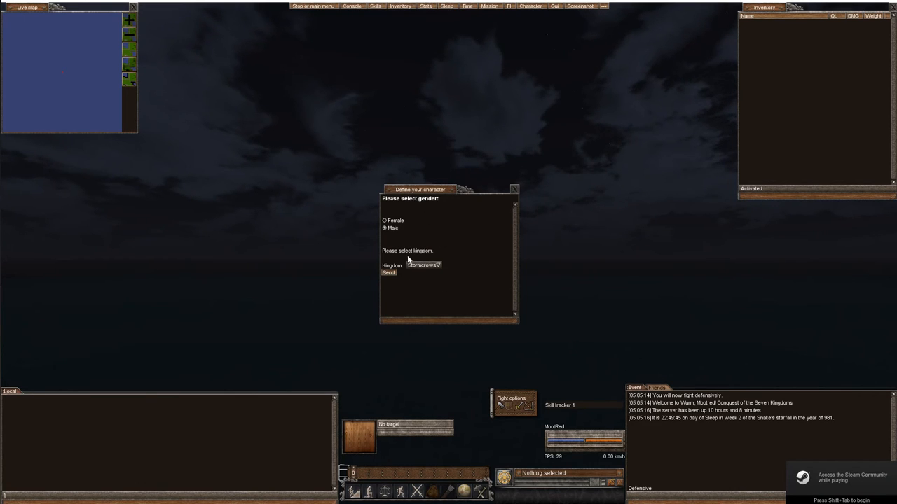
mouse_move(420, 265)
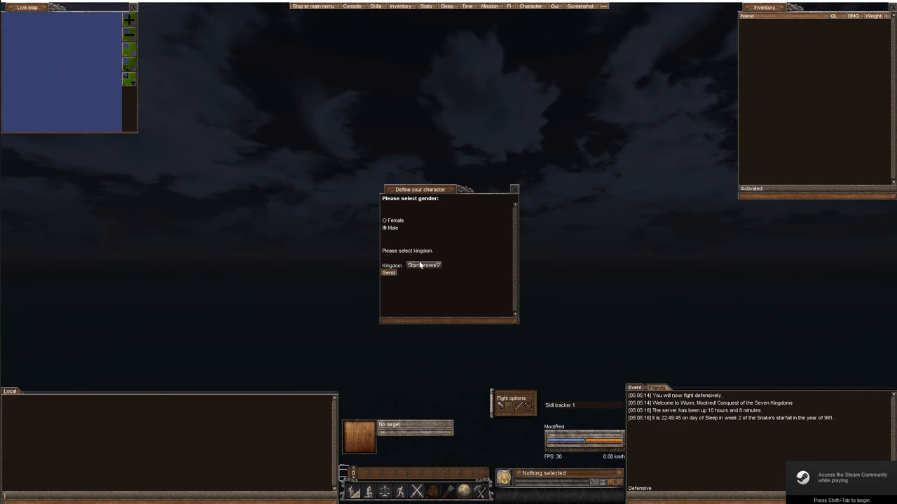
Choose the Bomani kingdom, submit, accept the default face, then return to the forum
left_click(424, 264)
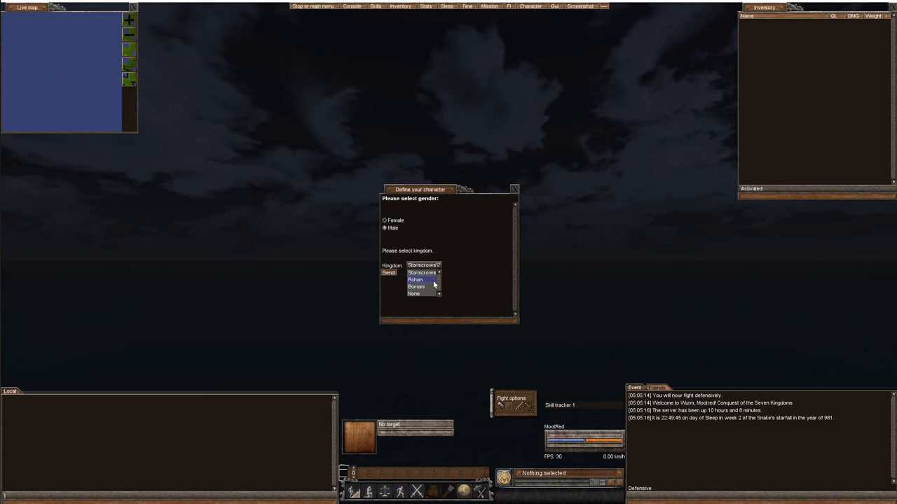
left_click(415, 286)
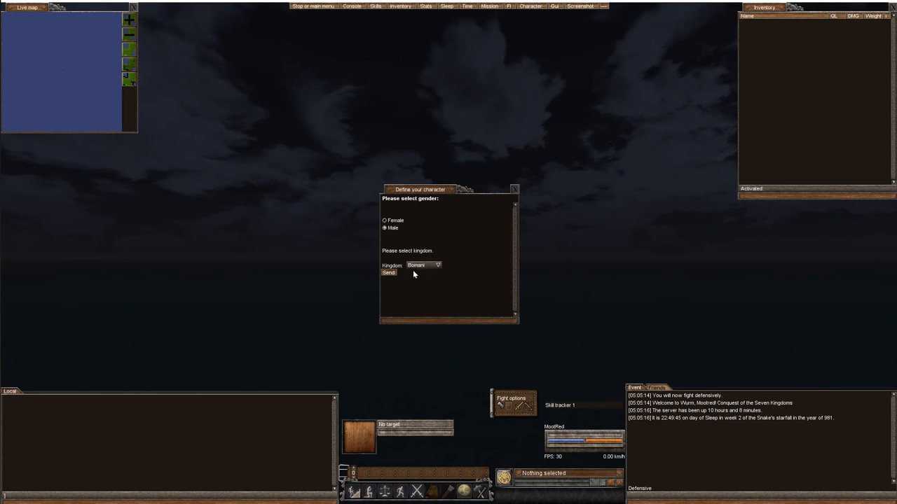
mouse_move(395, 283)
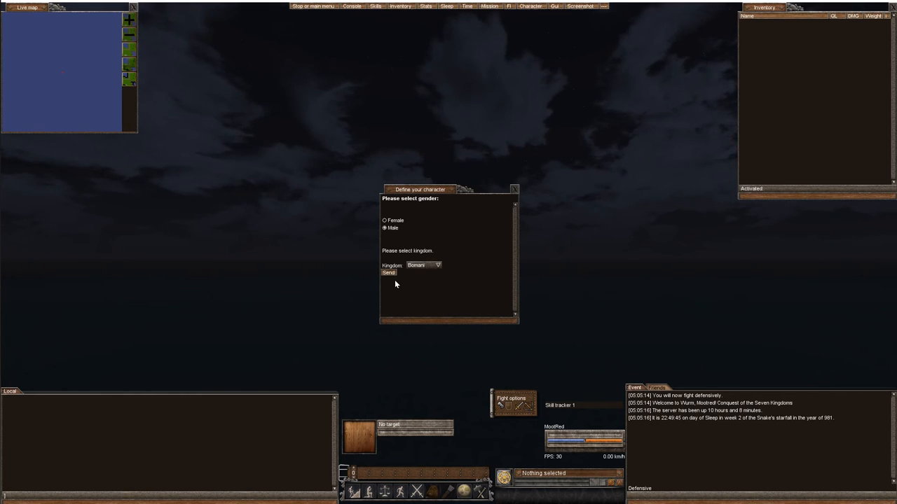
left_click(389, 273)
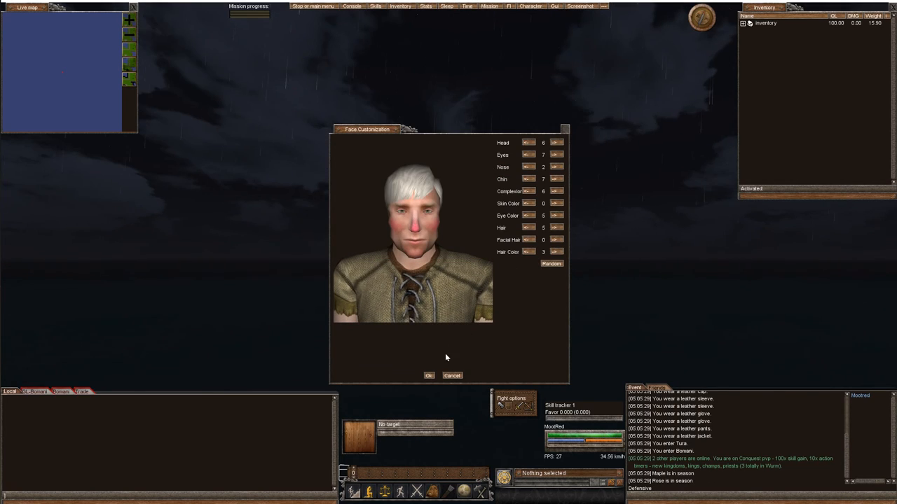
left_click(429, 375)
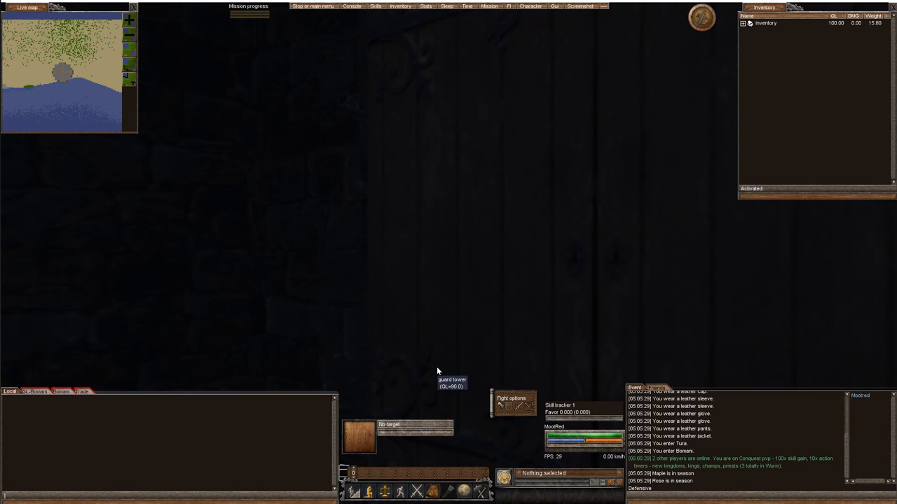
left_click(351, 7)
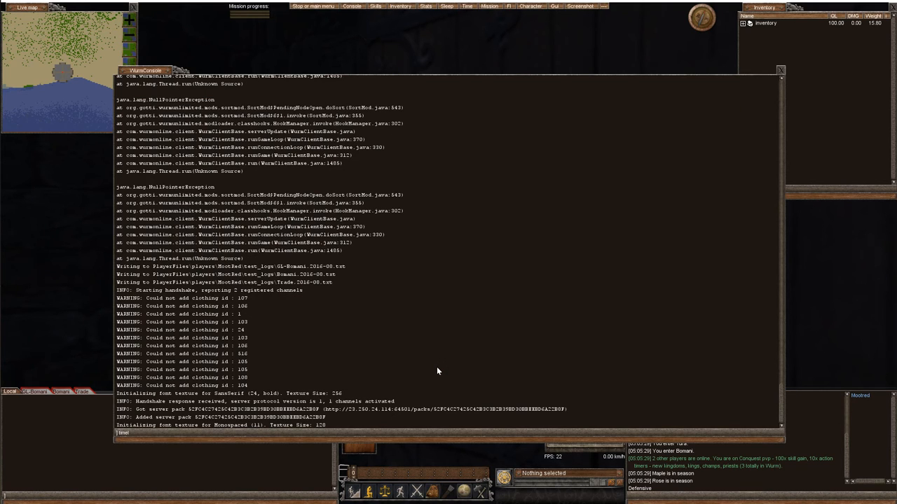
left_click(780, 69)
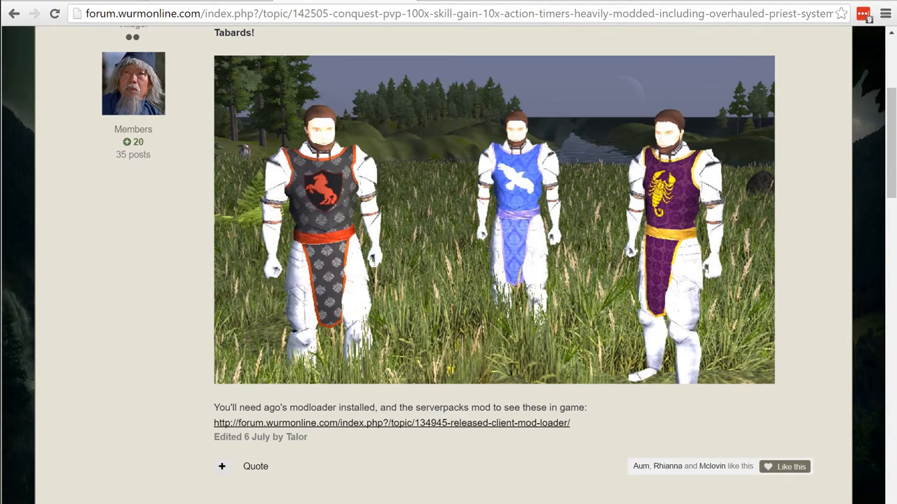
Scroll past the King sections, Credits and map image to akaedis's world map reply
scroll("down", 3)
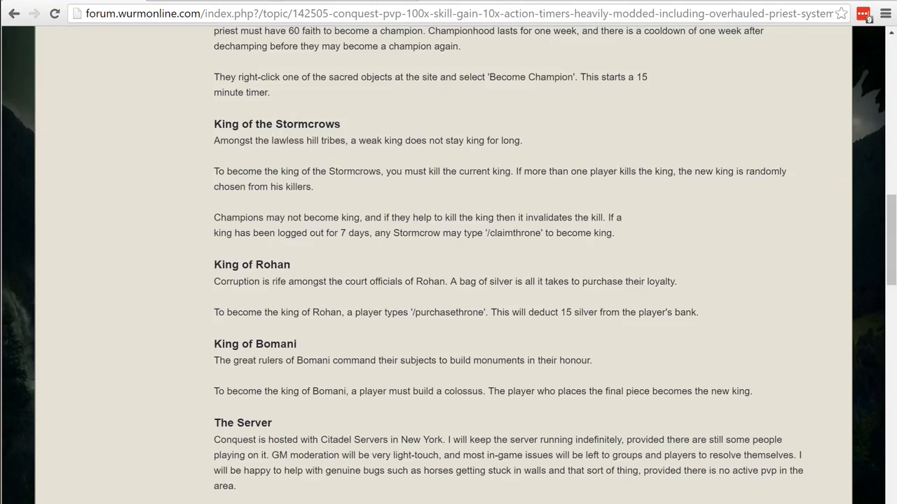
scroll("down", 3)
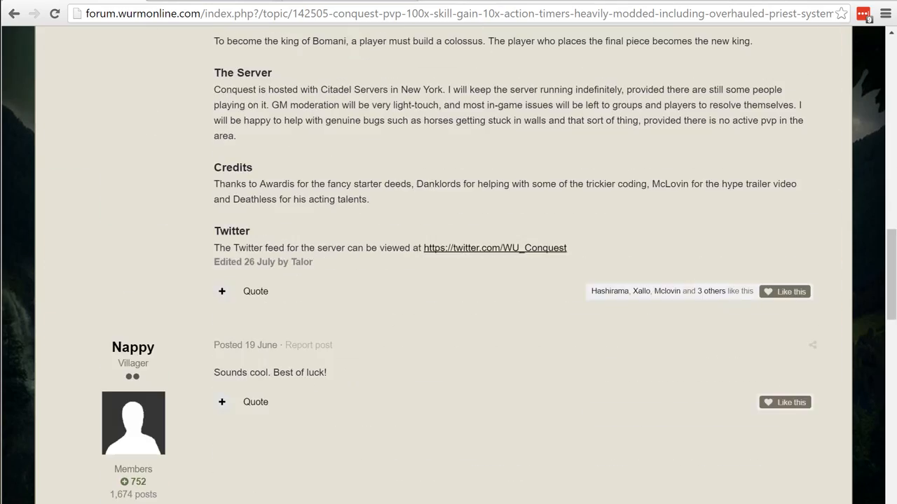
scroll("down", 3)
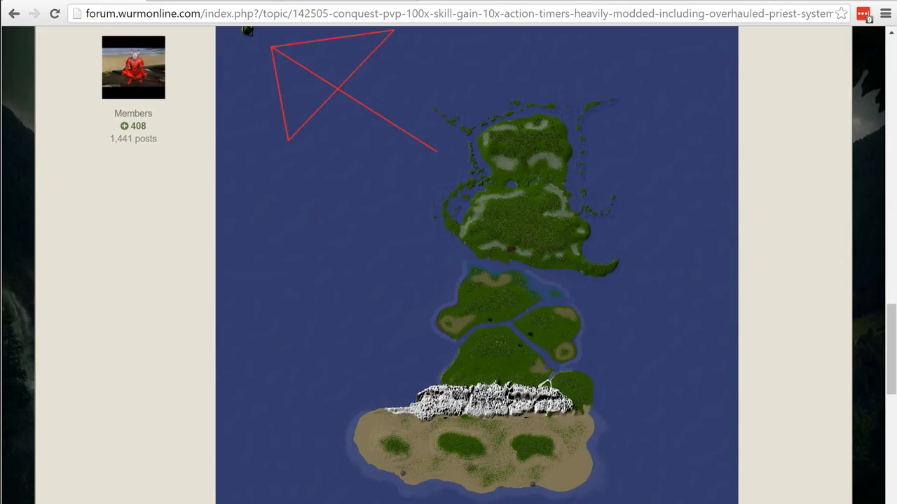
mouse_move(522, 319)
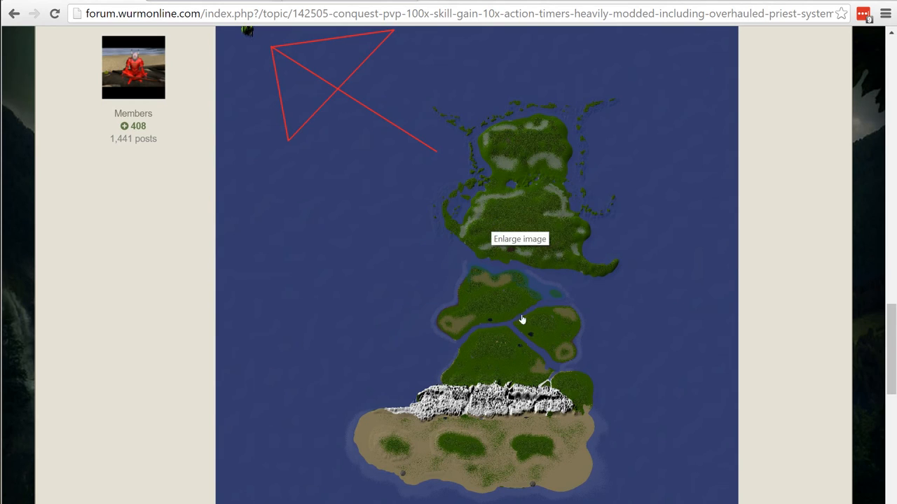
mouse_move(459, 283)
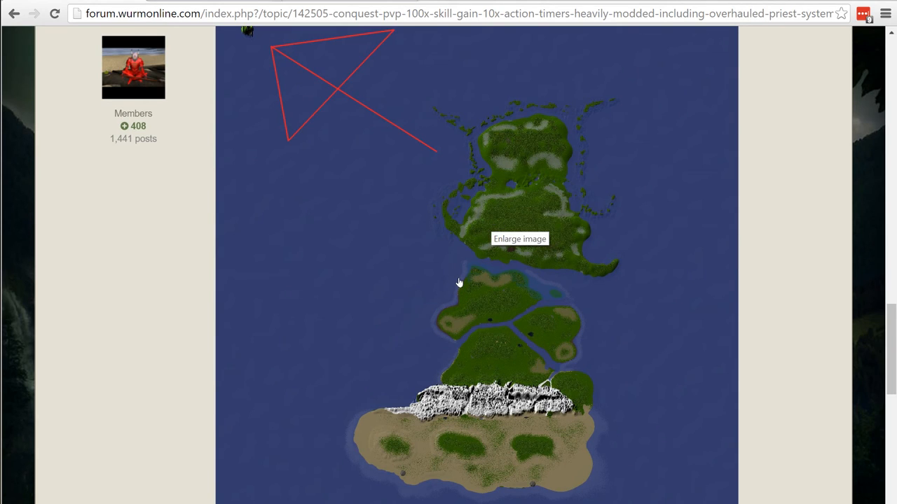
mouse_move(412, 435)
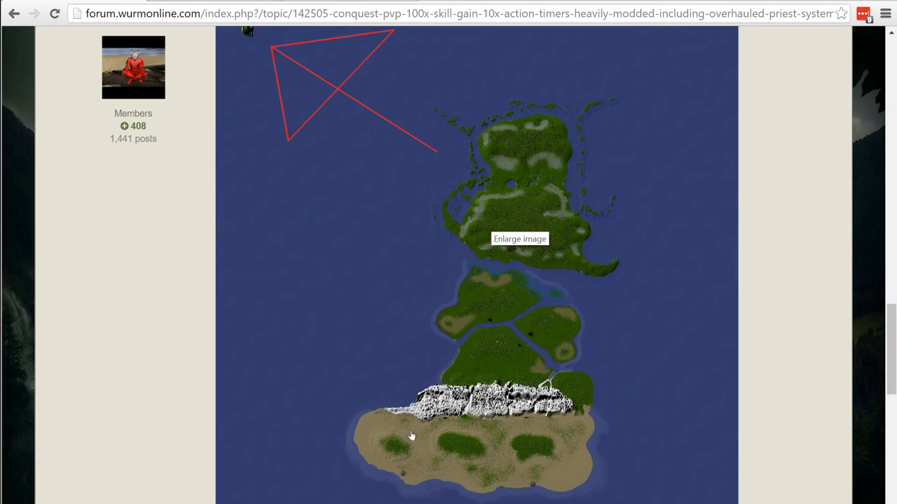
mouse_move(581, 442)
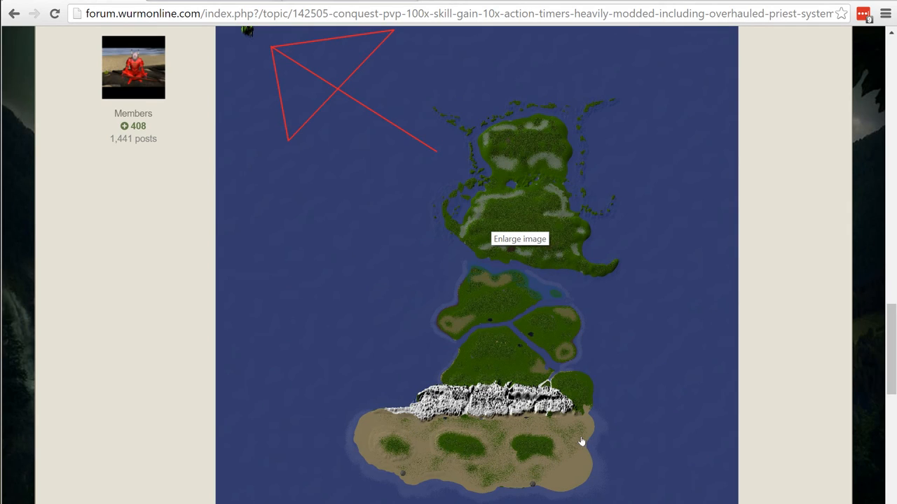
mouse_move(679, 290)
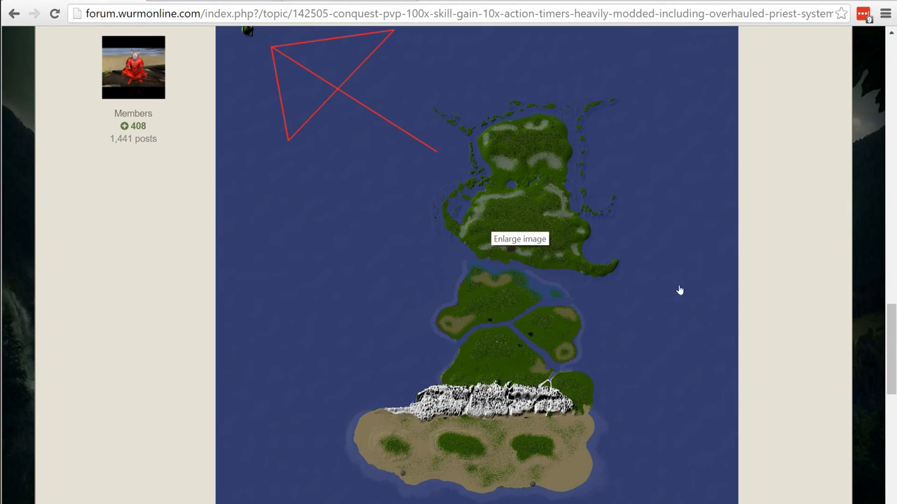
scroll("down", 3)
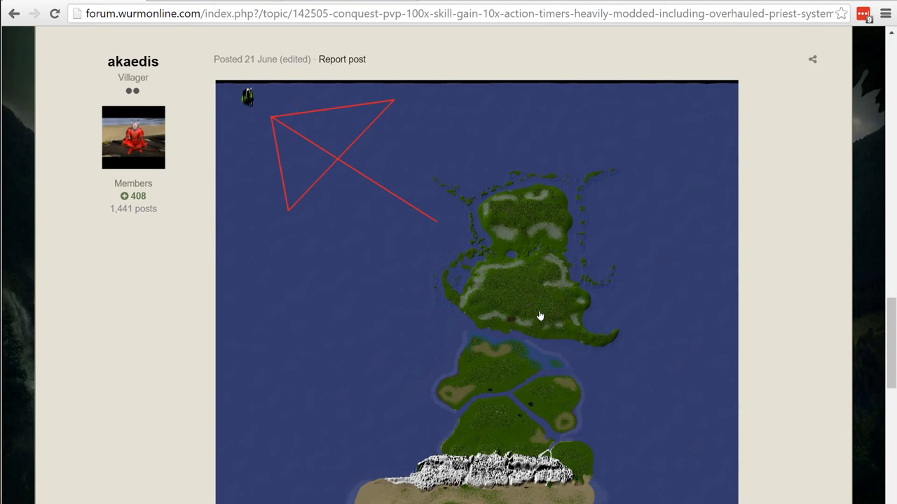
mouse_move(527, 369)
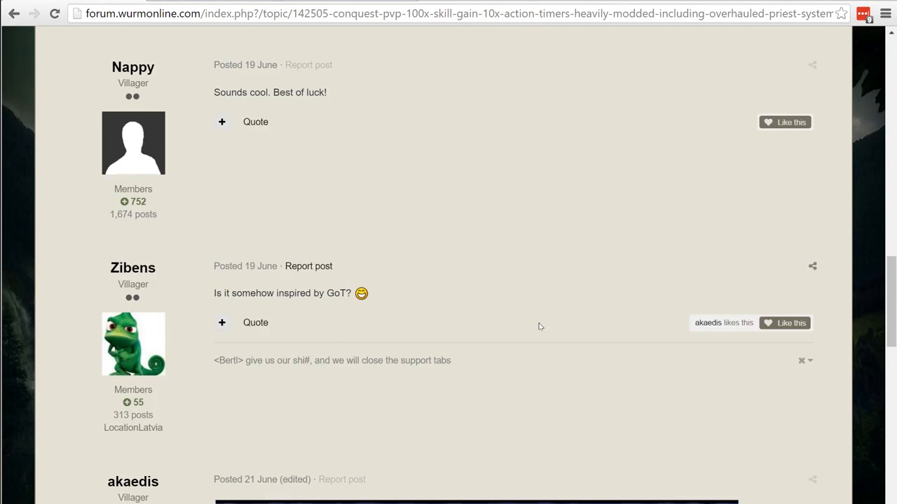
scroll("down", 3)
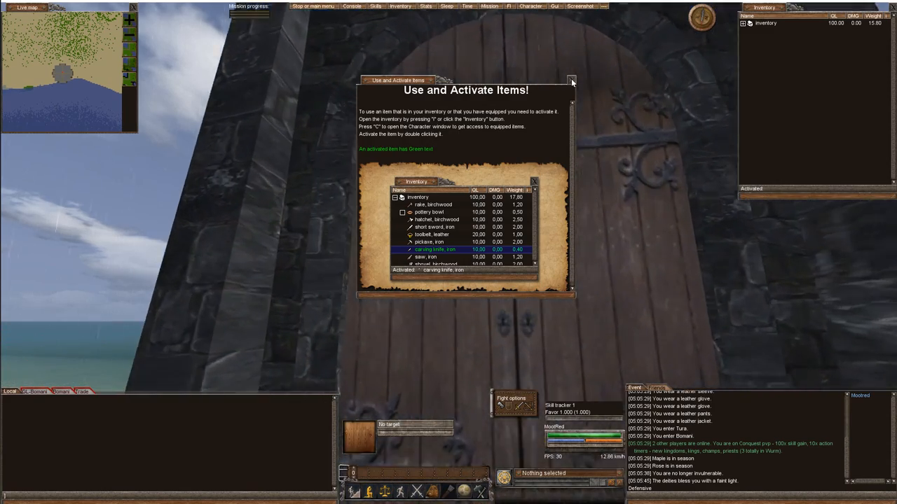
Close the 'Use and Activate Items' tutorial window in the game
left_click(572, 80)
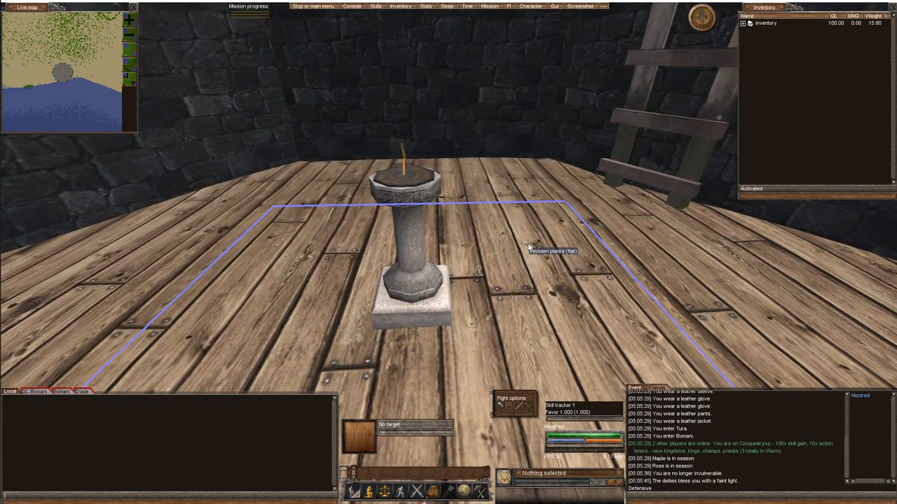